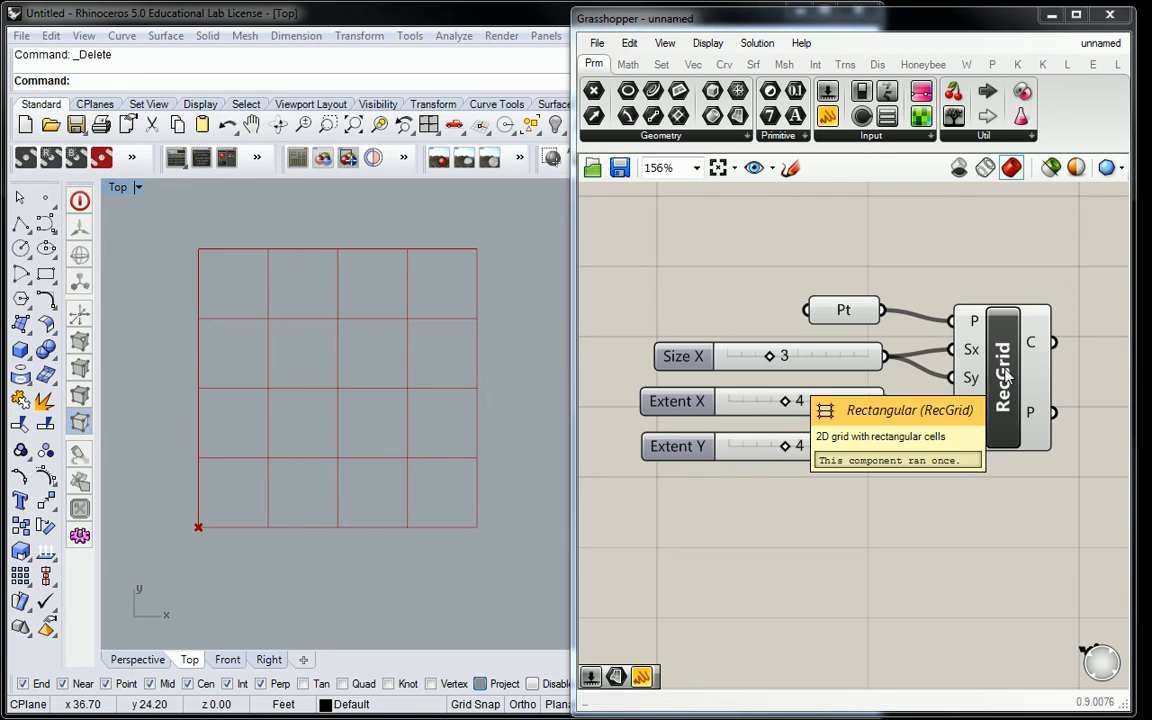
pyautogui.moveTo(996, 276)
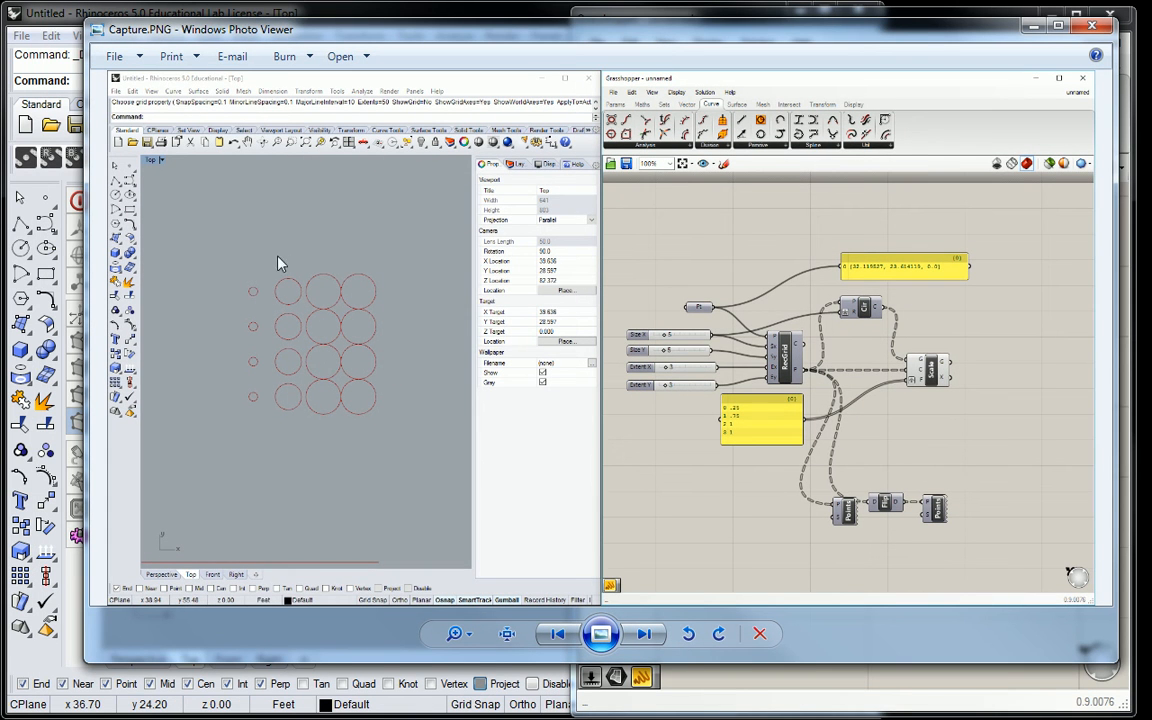
pyautogui.moveTo(378, 356)
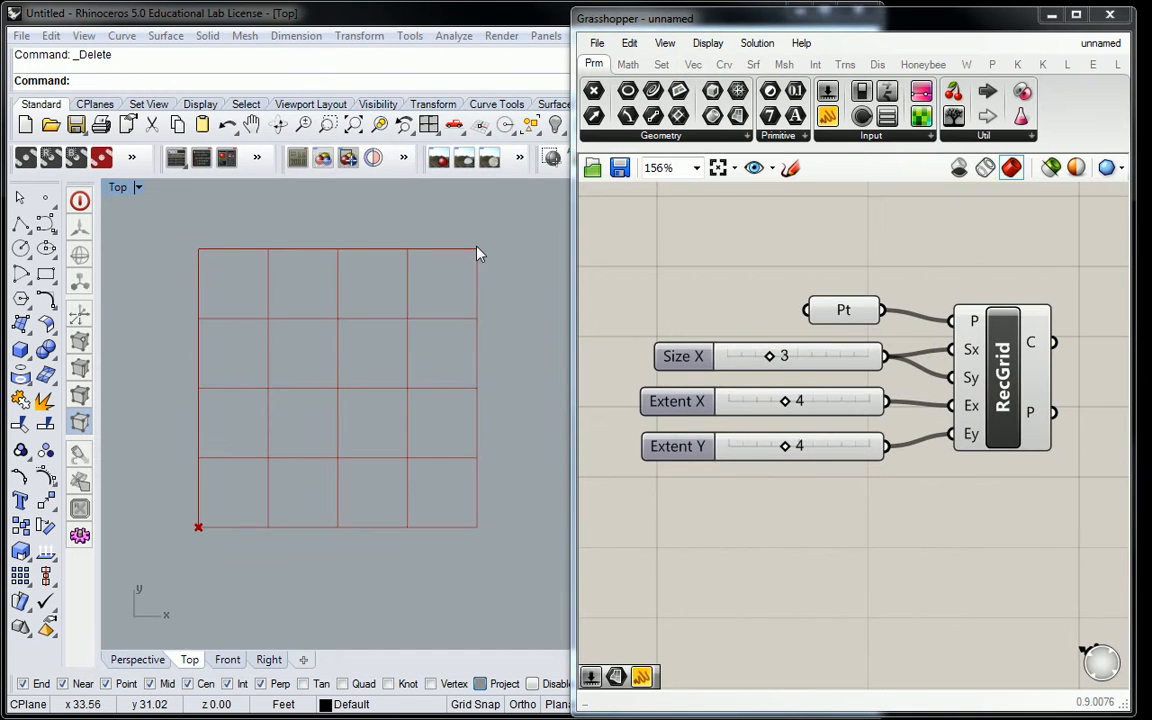
pyautogui.moveTo(292, 264)
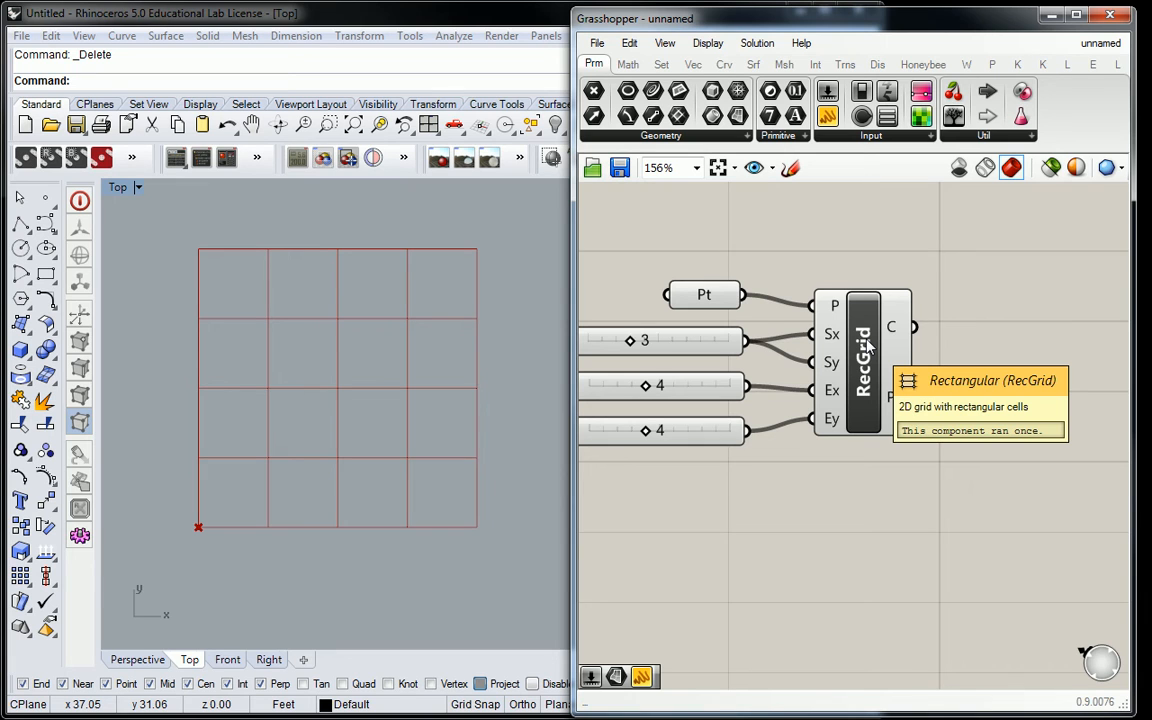
pyautogui.moveTo(932, 304)
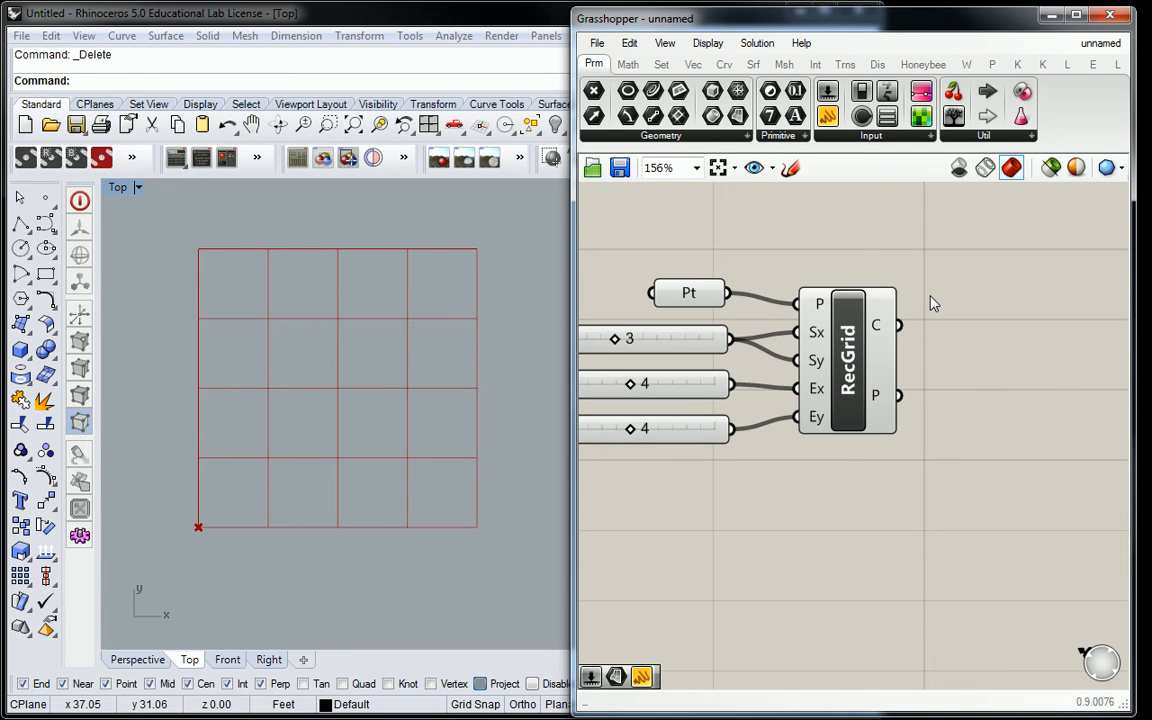
pyautogui.moveTo(878, 324)
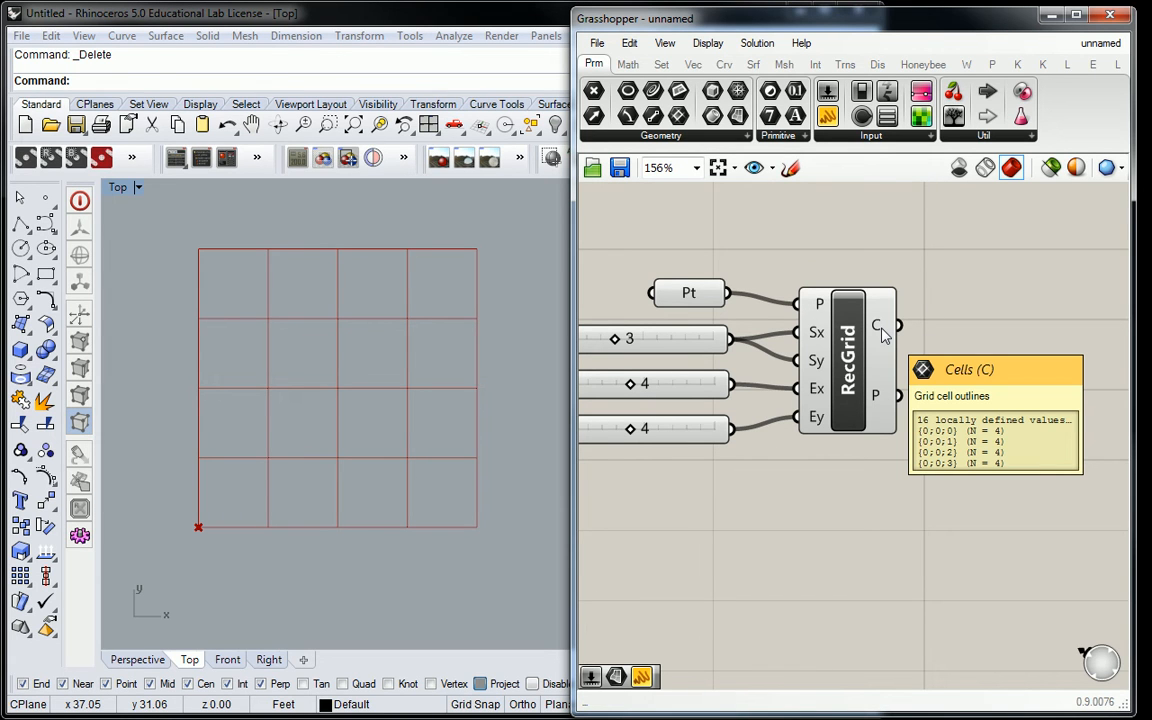
pyautogui.moveTo(884, 408)
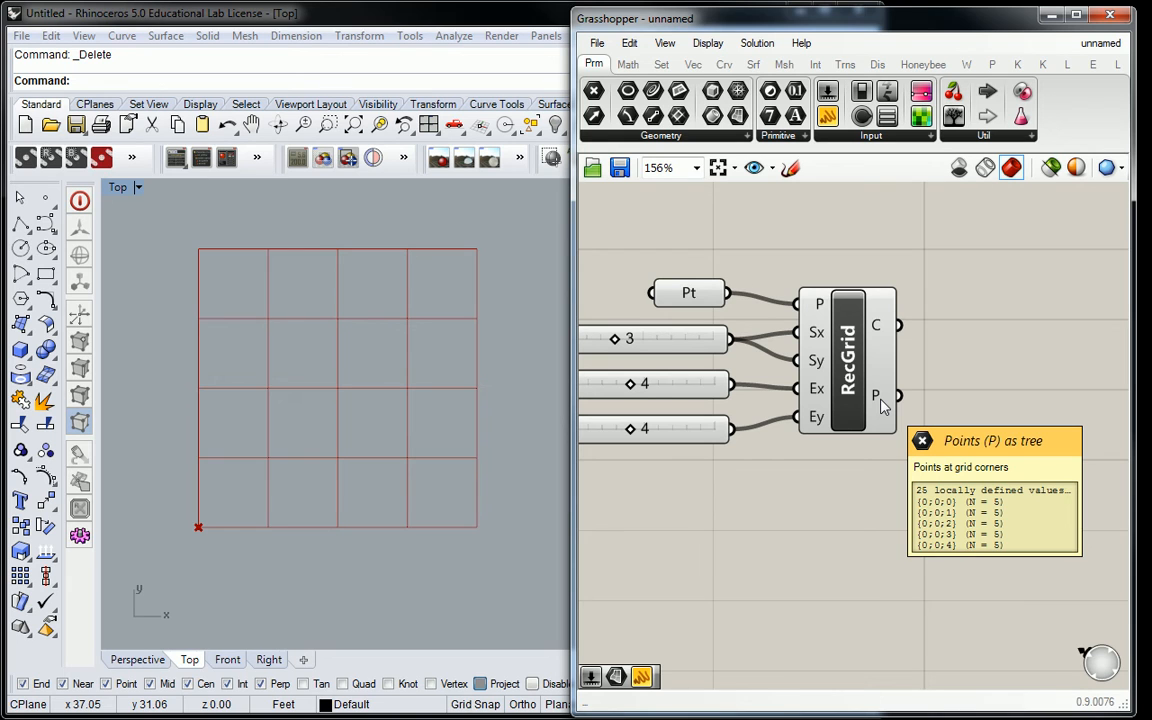
pyautogui.moveTo(870, 344)
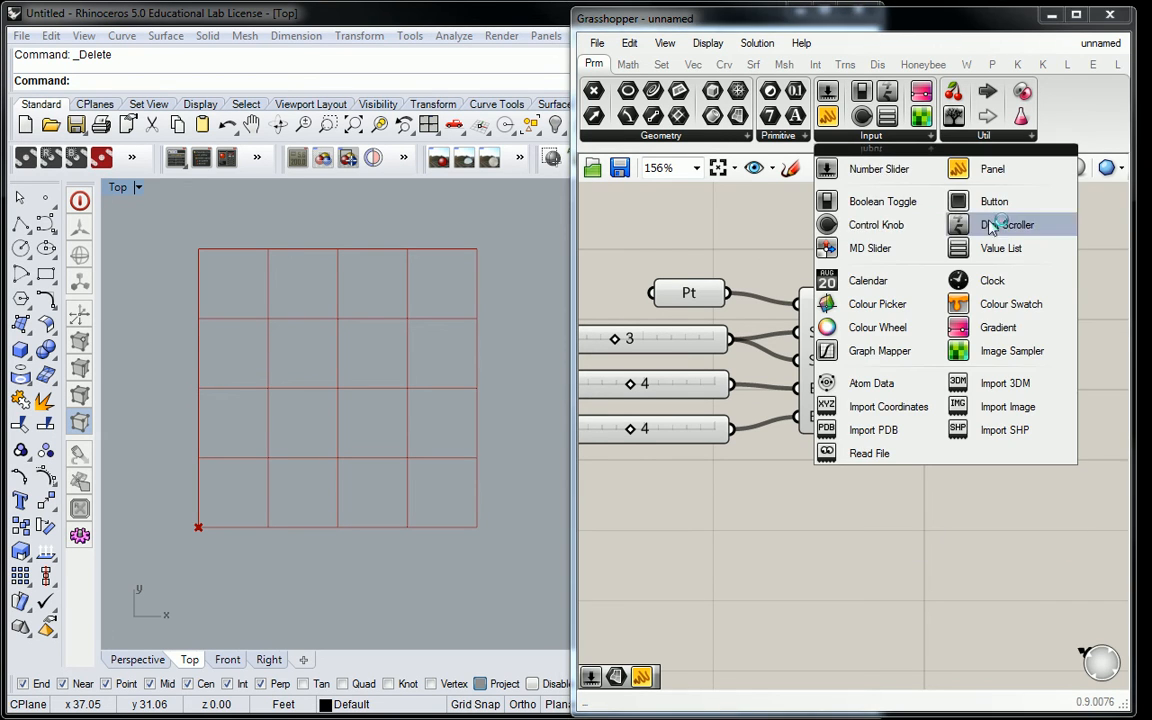
pyautogui.moveTo(990, 168)
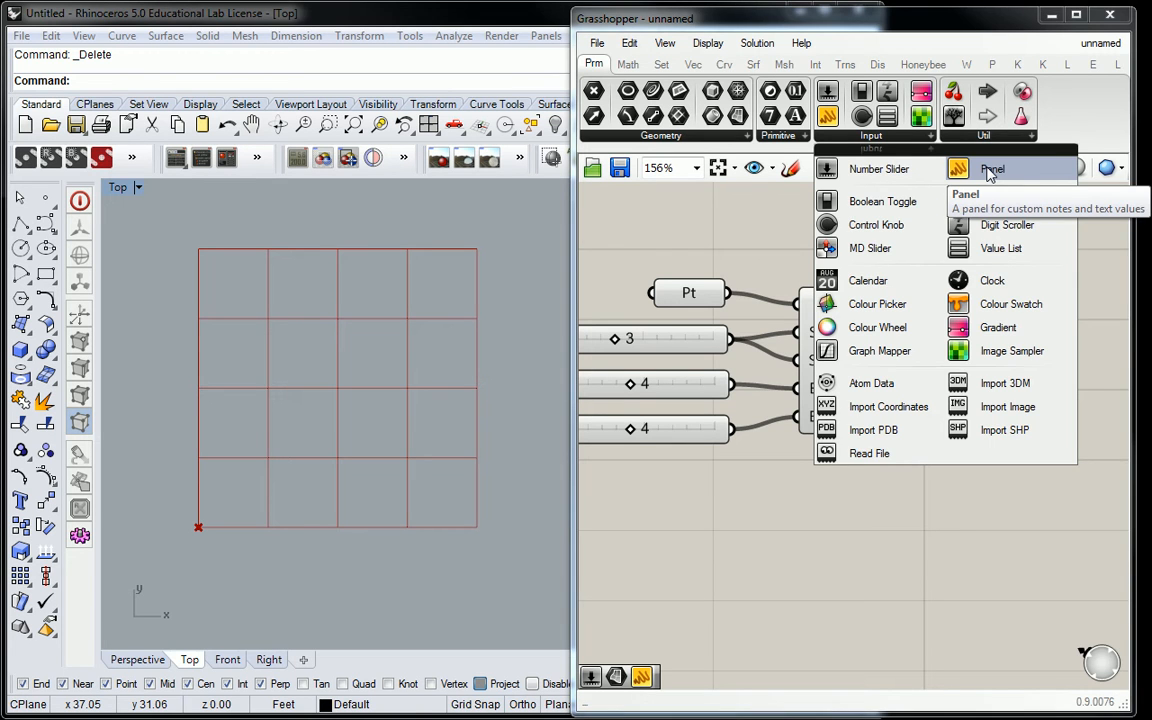
# Place a Panel to display the grid's corner point coordinates
pyautogui.click(992, 168)
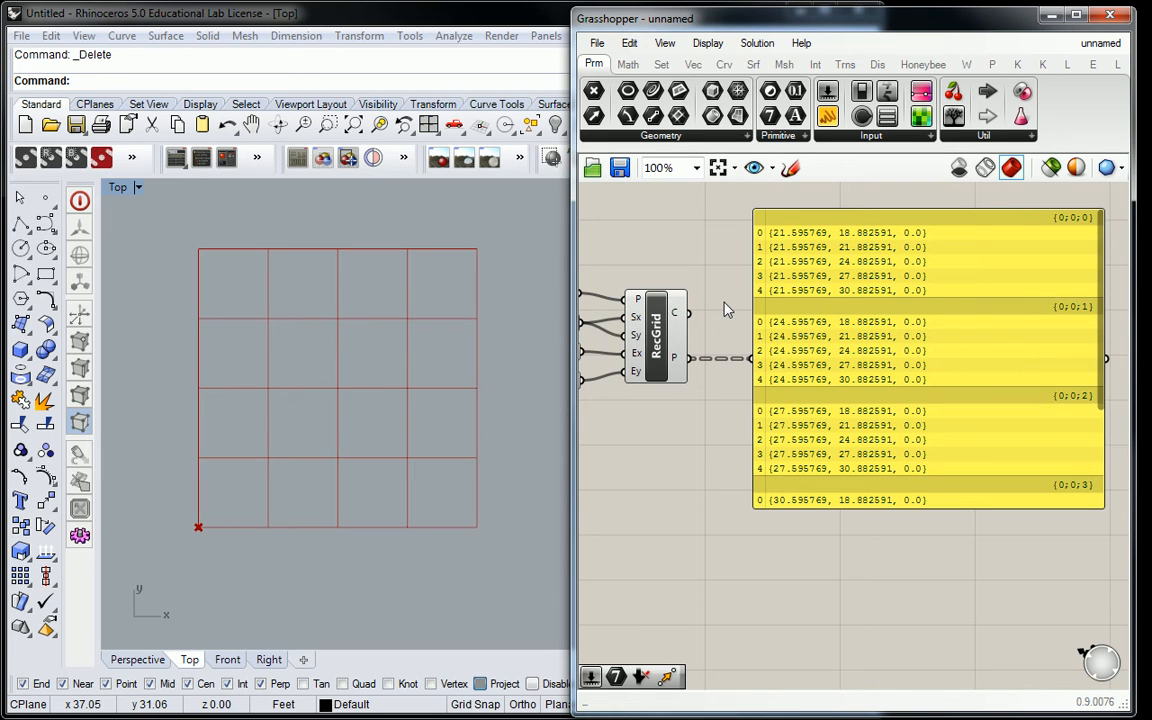
pyautogui.moveTo(676, 360)
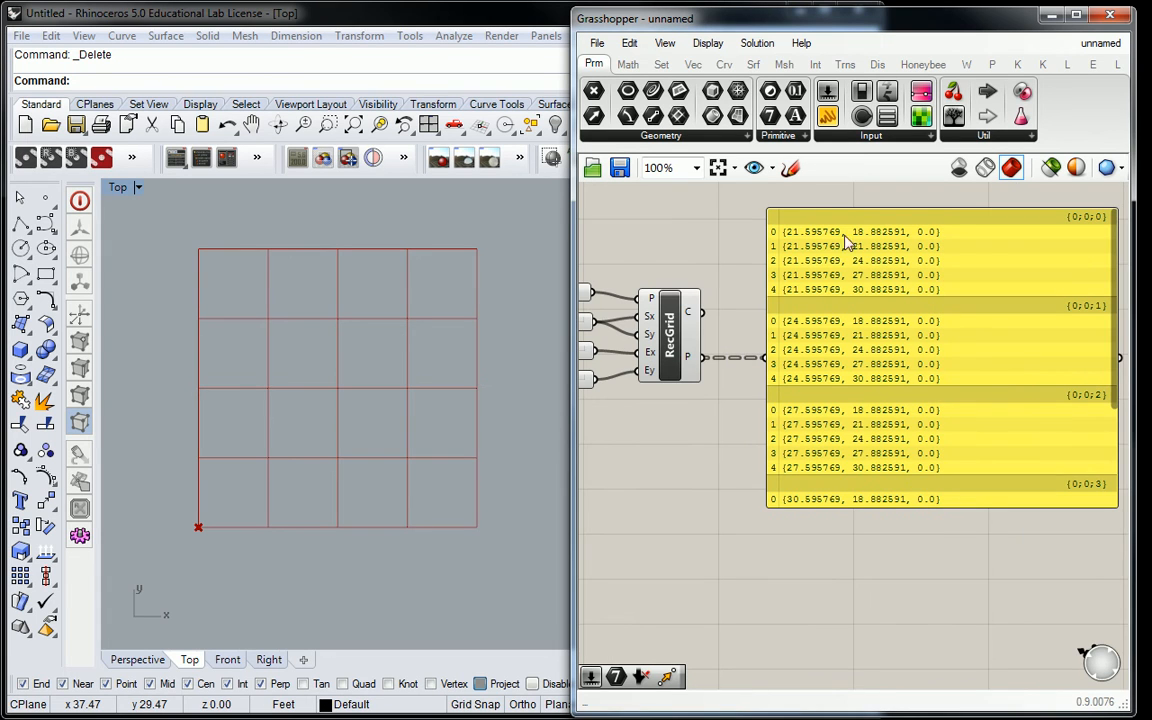
pyautogui.moveTo(730, 236)
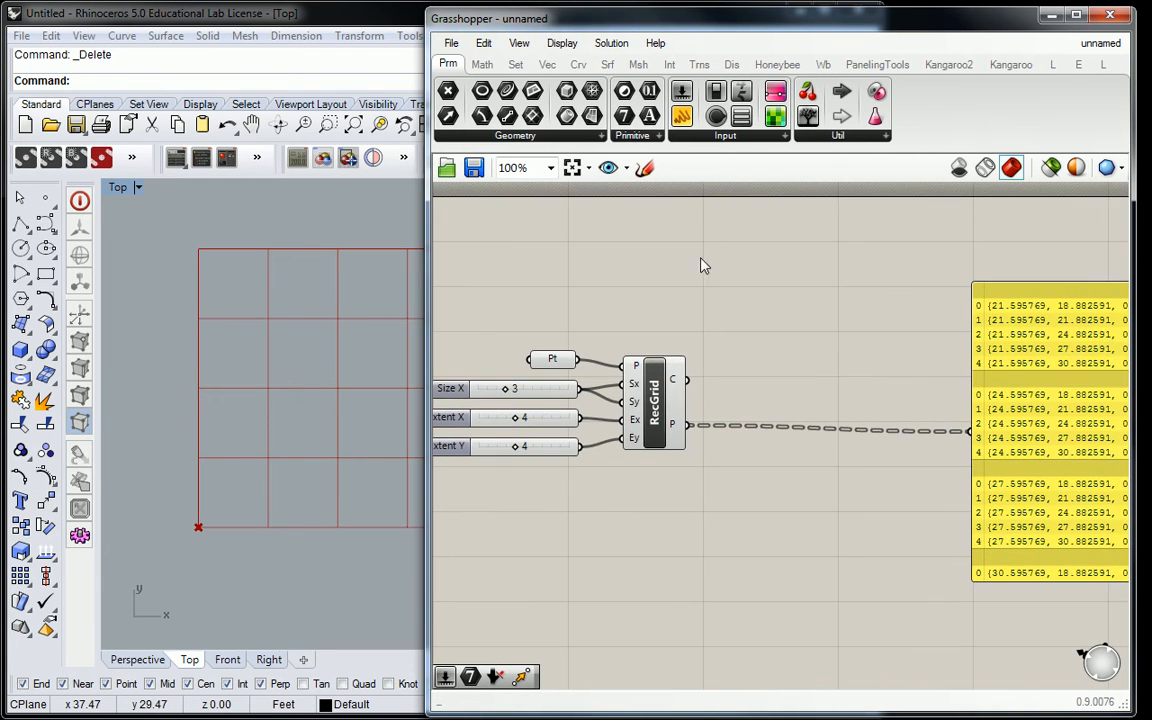
# Pick the Point List component from the Display components to label point indices
pyautogui.click(732, 64)
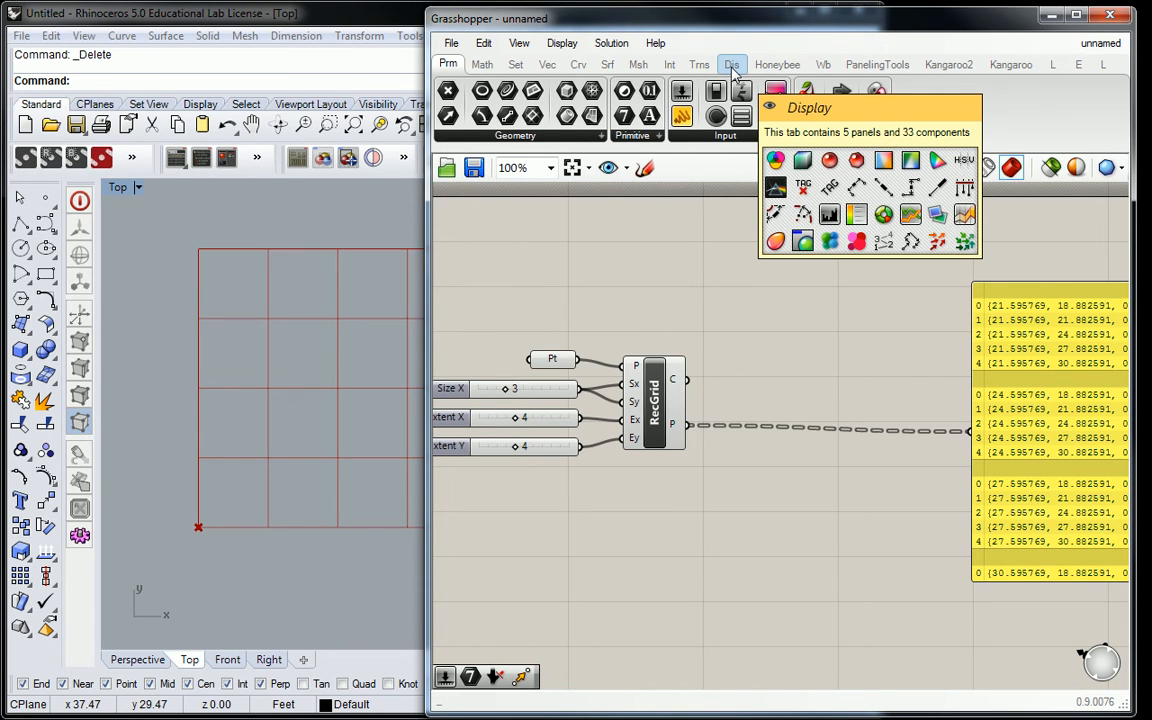
pyautogui.click(732, 62)
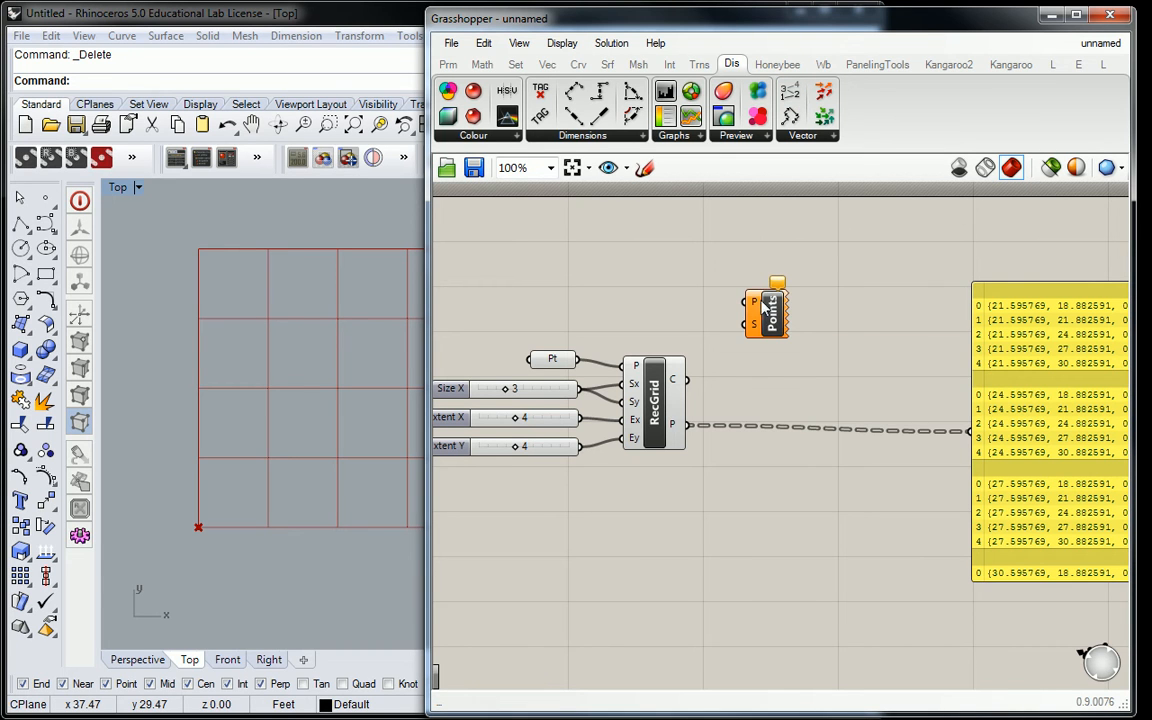
pyautogui.moveTo(764, 304)
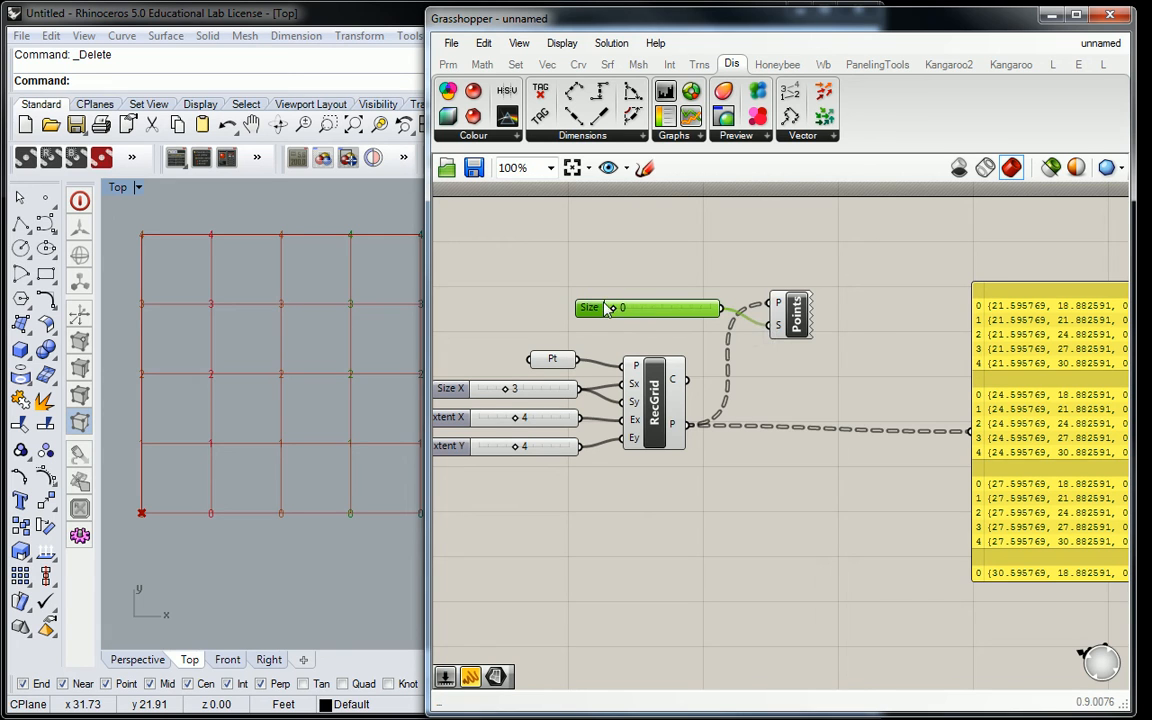
pyautogui.moveTo(610, 308); pyautogui.dragTo(640, 308)
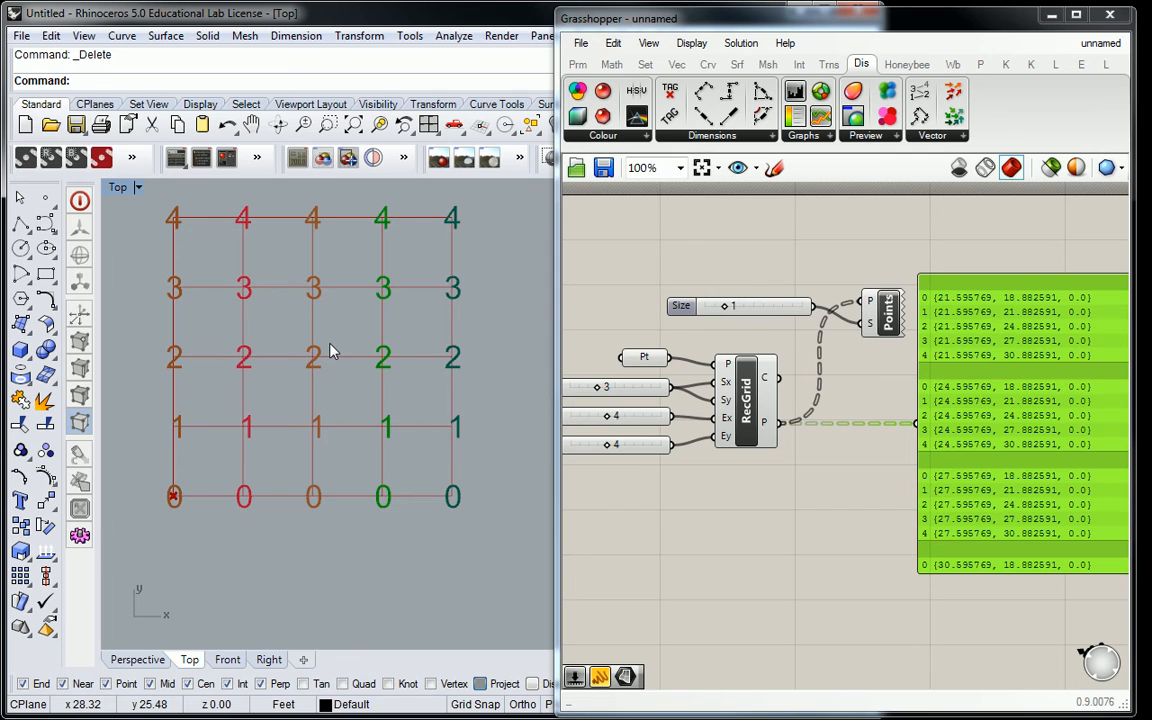
pyautogui.moveTo(660, 332)
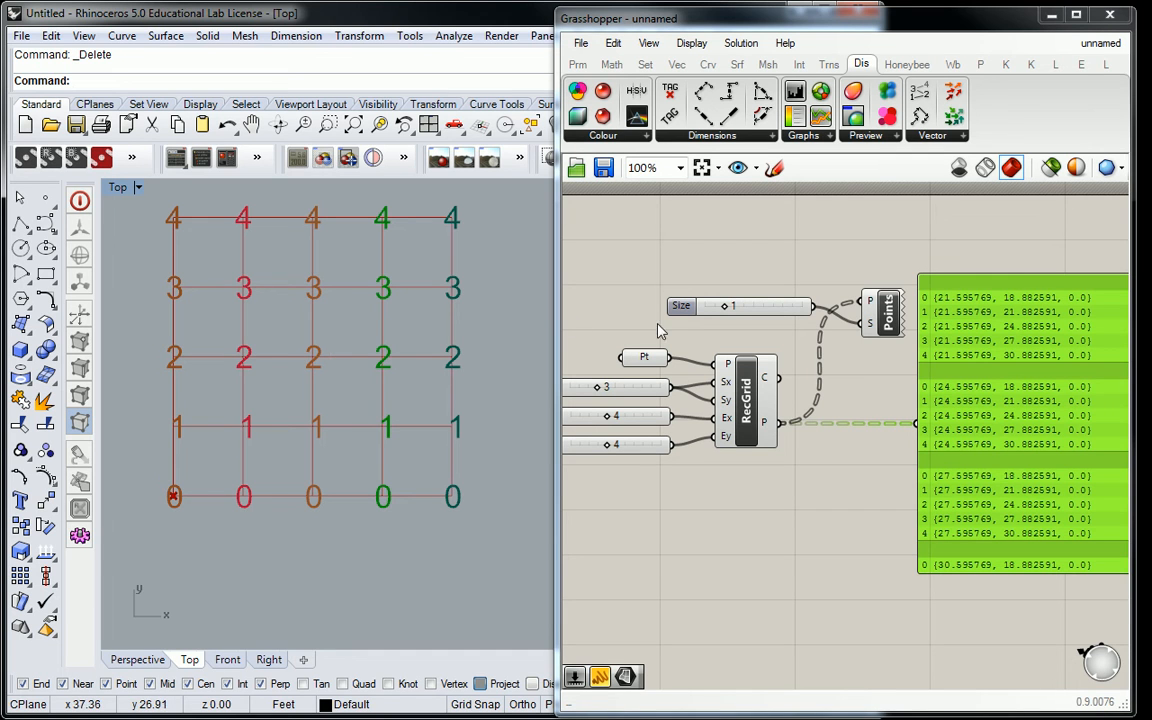
pyautogui.moveTo(724, 420)
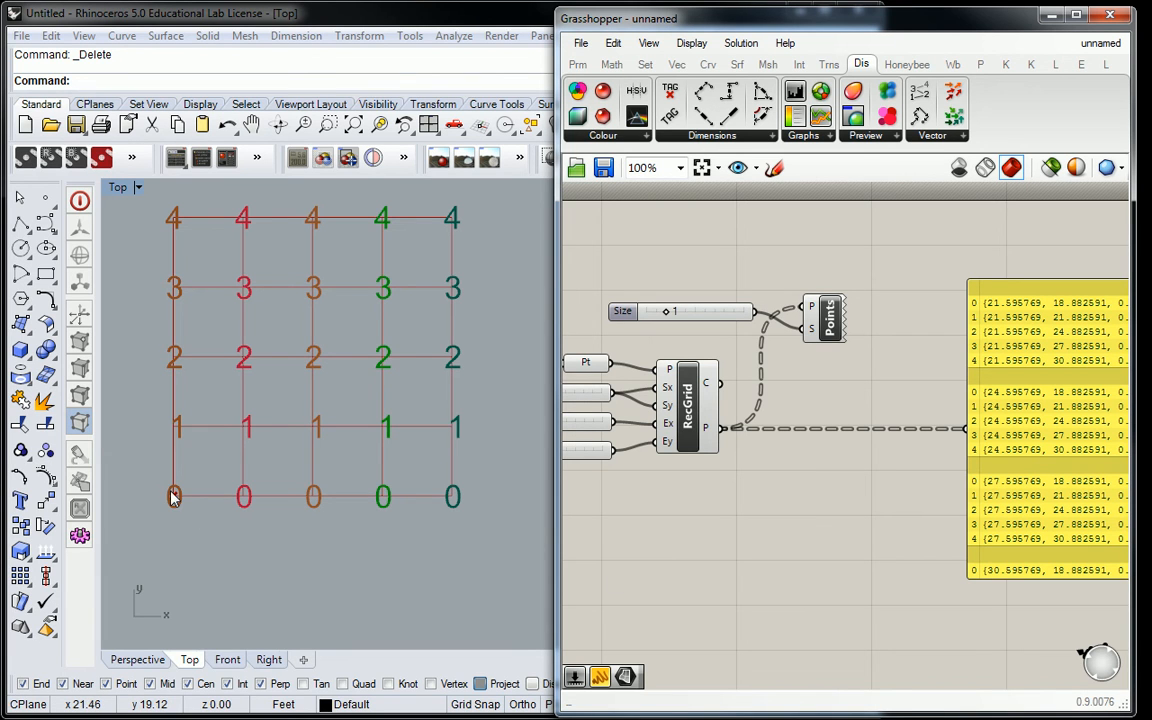
pyautogui.moveTo(176, 500)
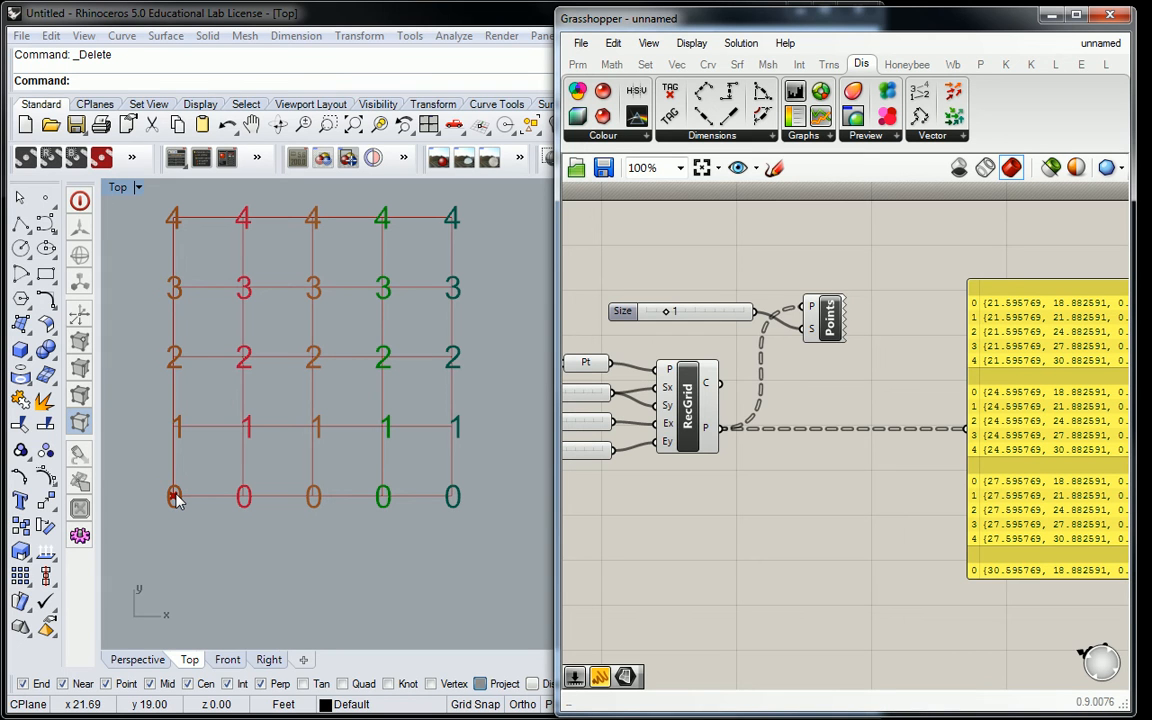
pyautogui.moveTo(220, 496)
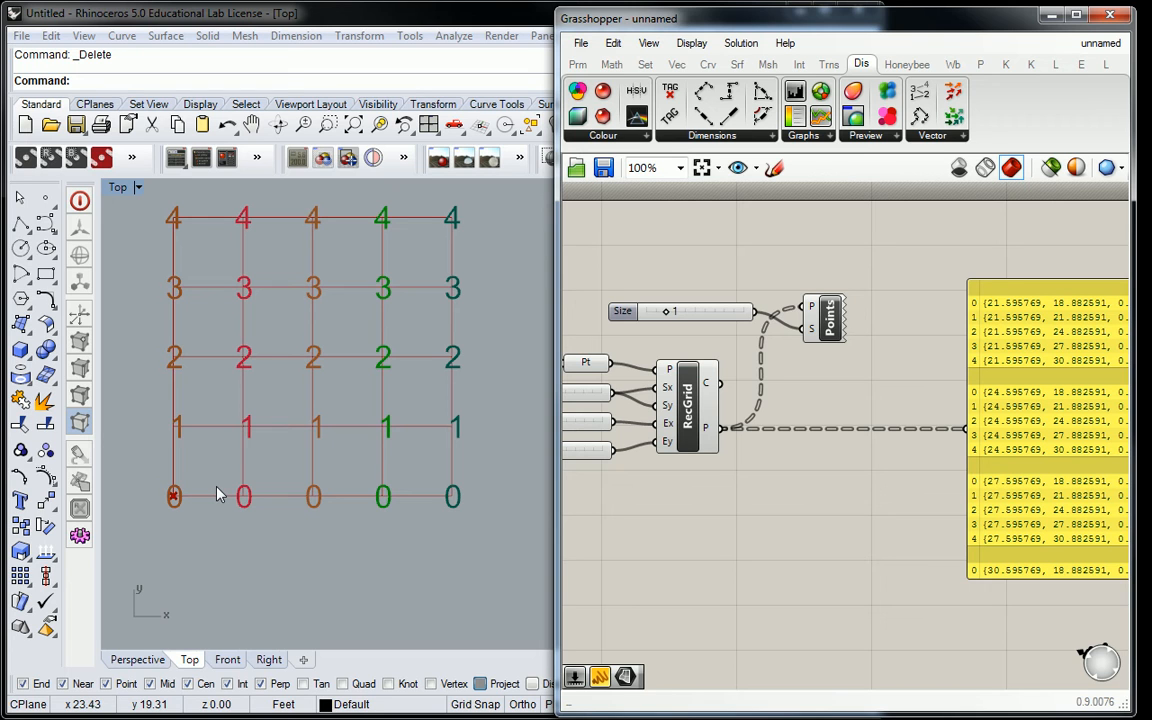
pyautogui.moveTo(404, 432)
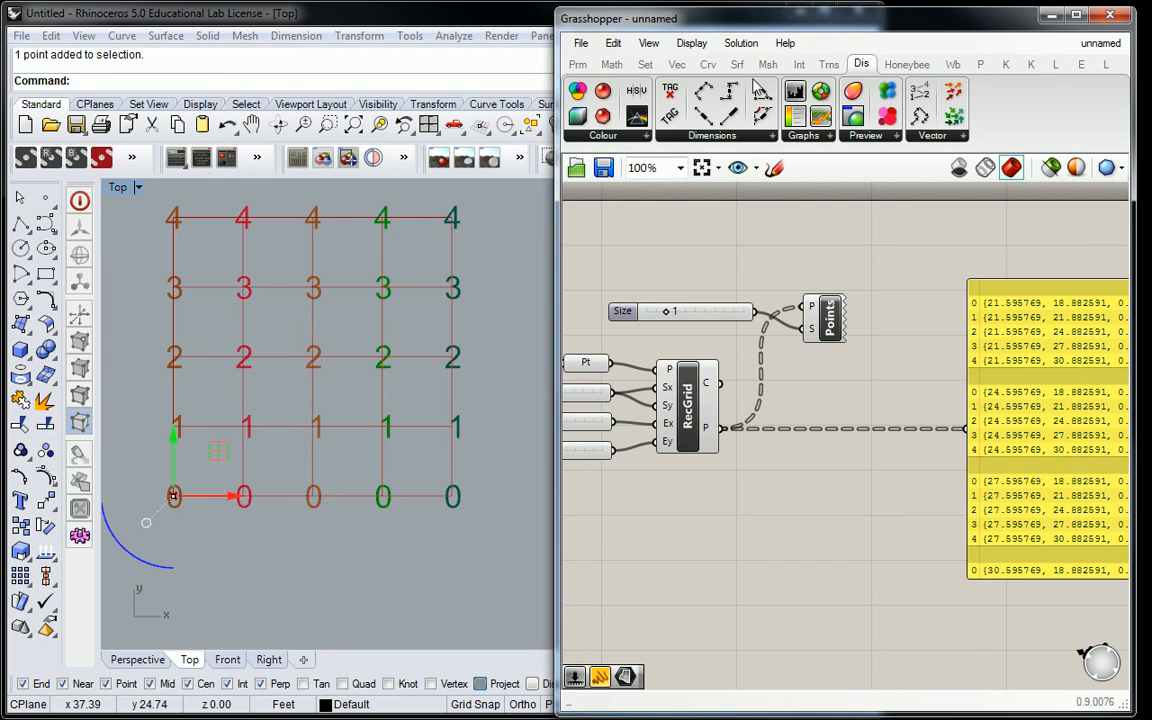
# Show the Curve tab's Primitive components to choose Circle
pyautogui.click(708, 64)
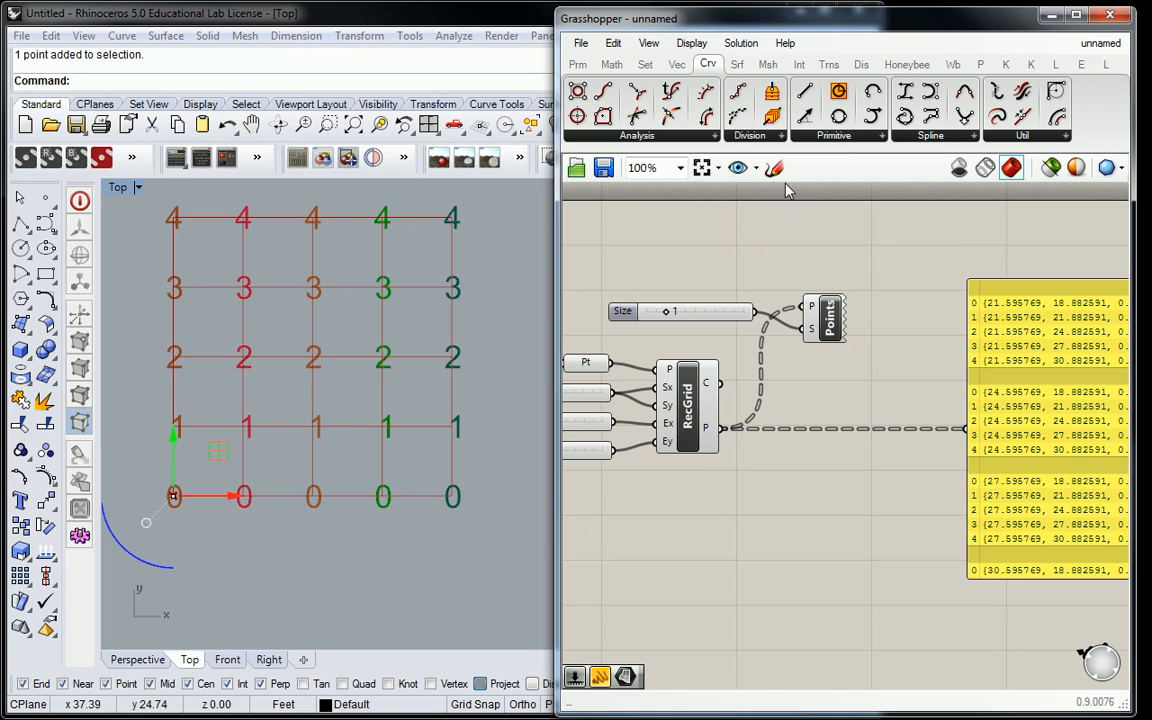
pyautogui.click(832, 136)
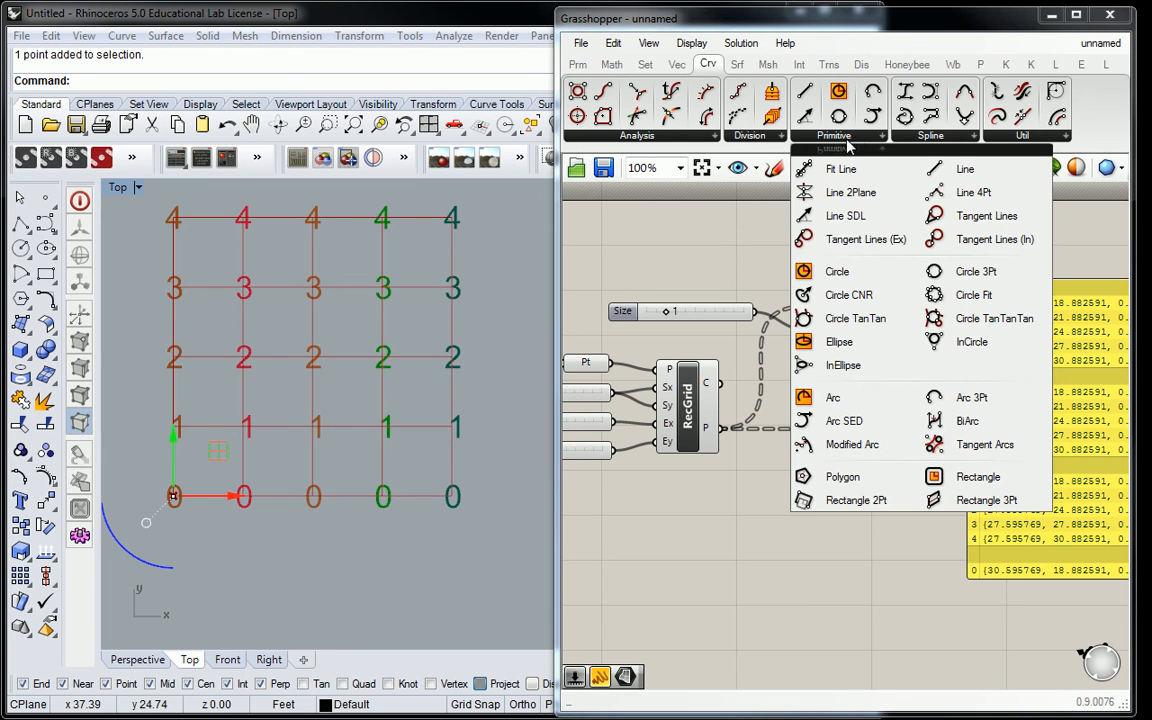
pyautogui.moveTo(836, 272)
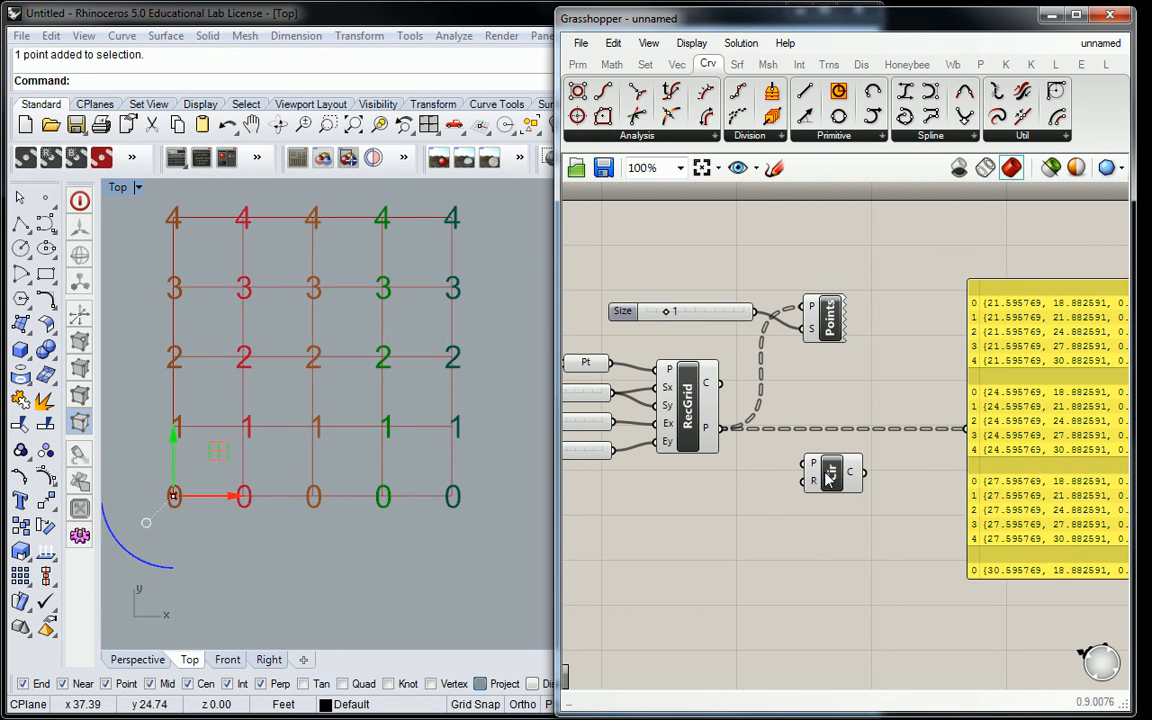
pyautogui.moveTo(814, 468)
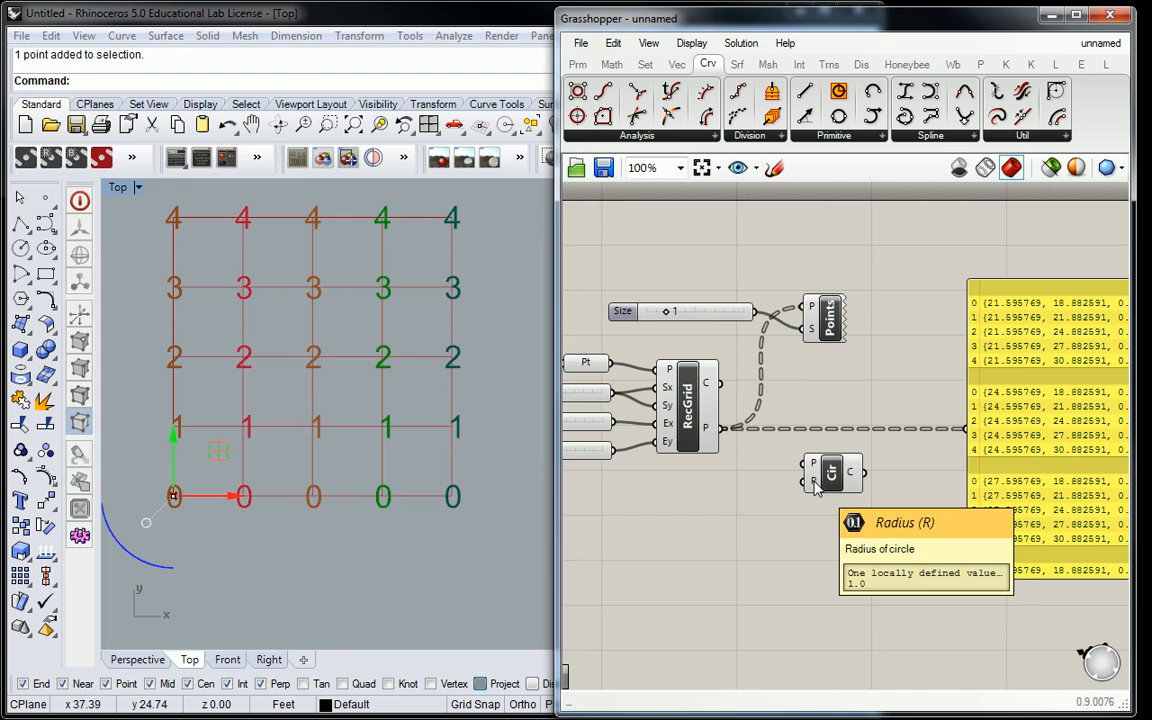
pyautogui.moveTo(730, 440)
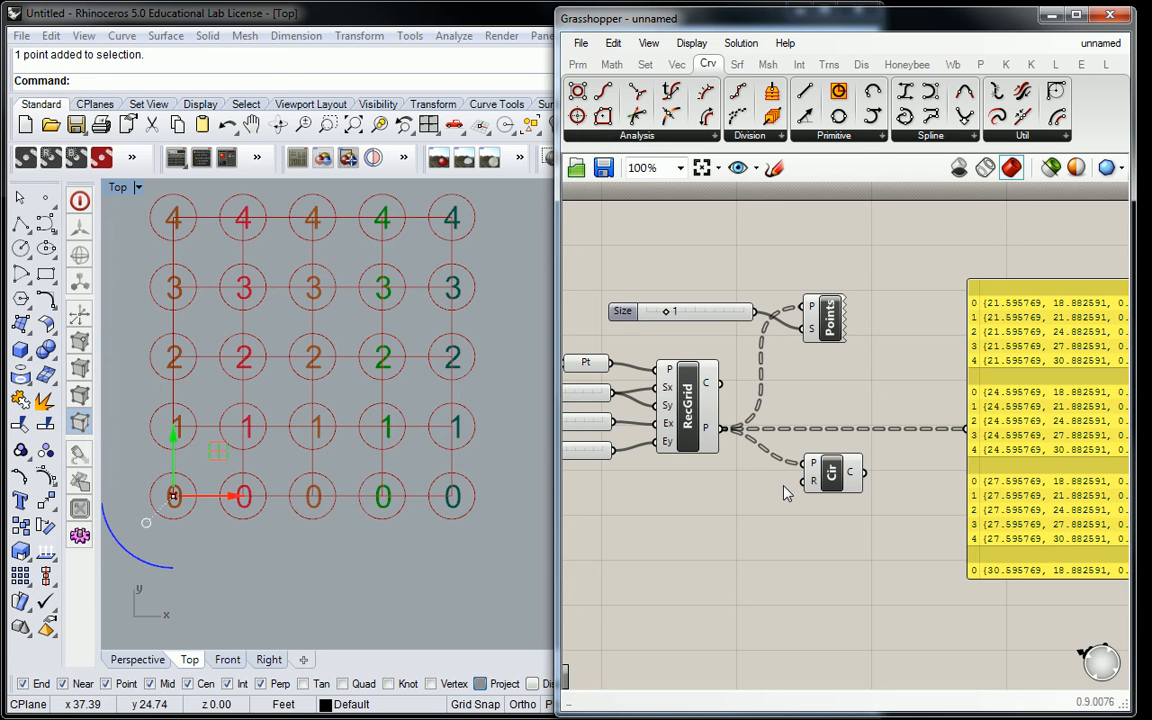
pyautogui.moveTo(824, 548)
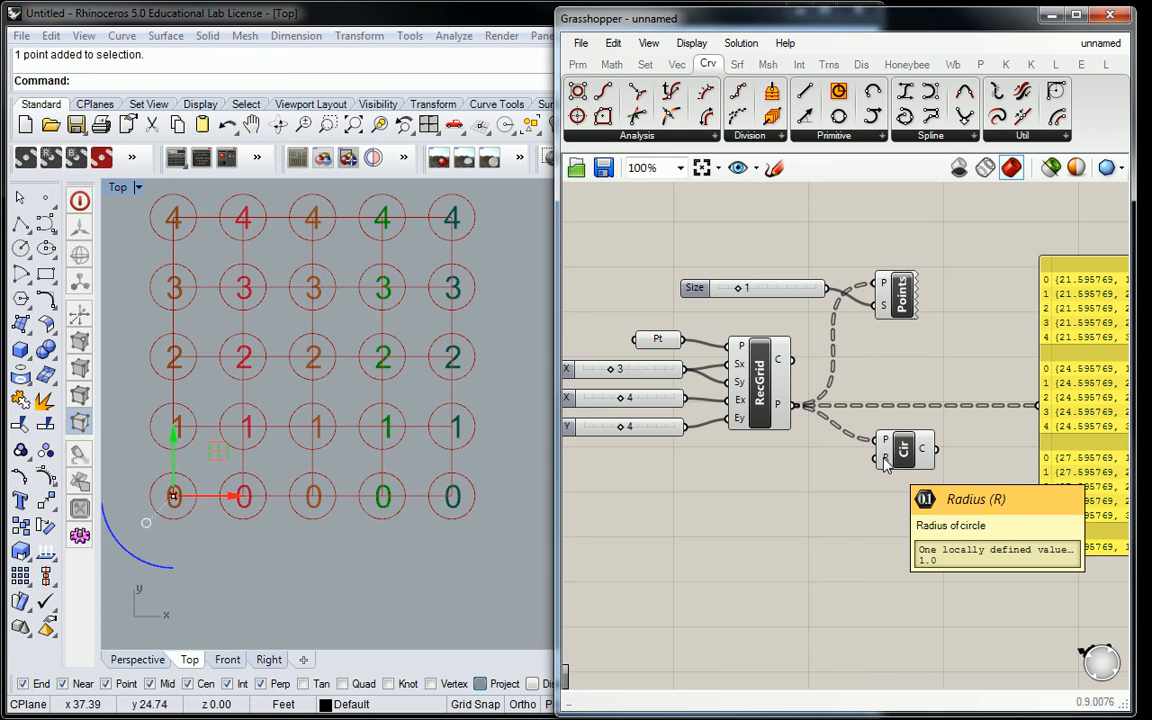
pyautogui.moveTo(756, 300)
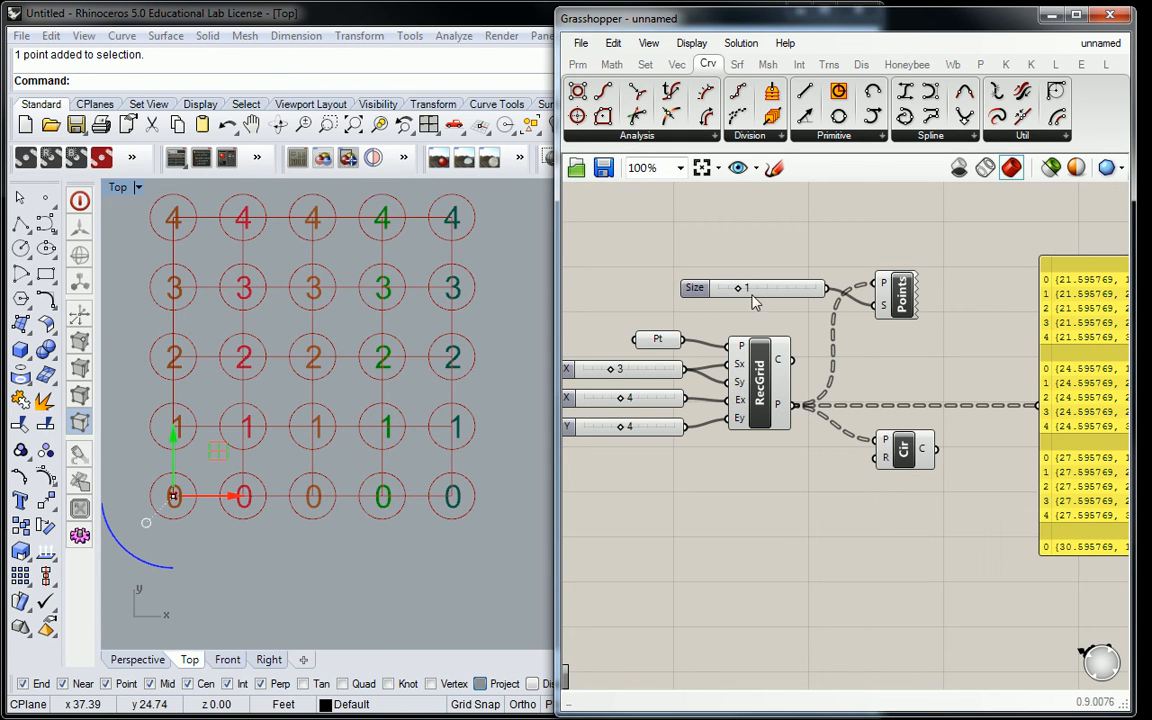
# Place a new Panel from Params > Input and shrink it
pyautogui.click(576, 62)
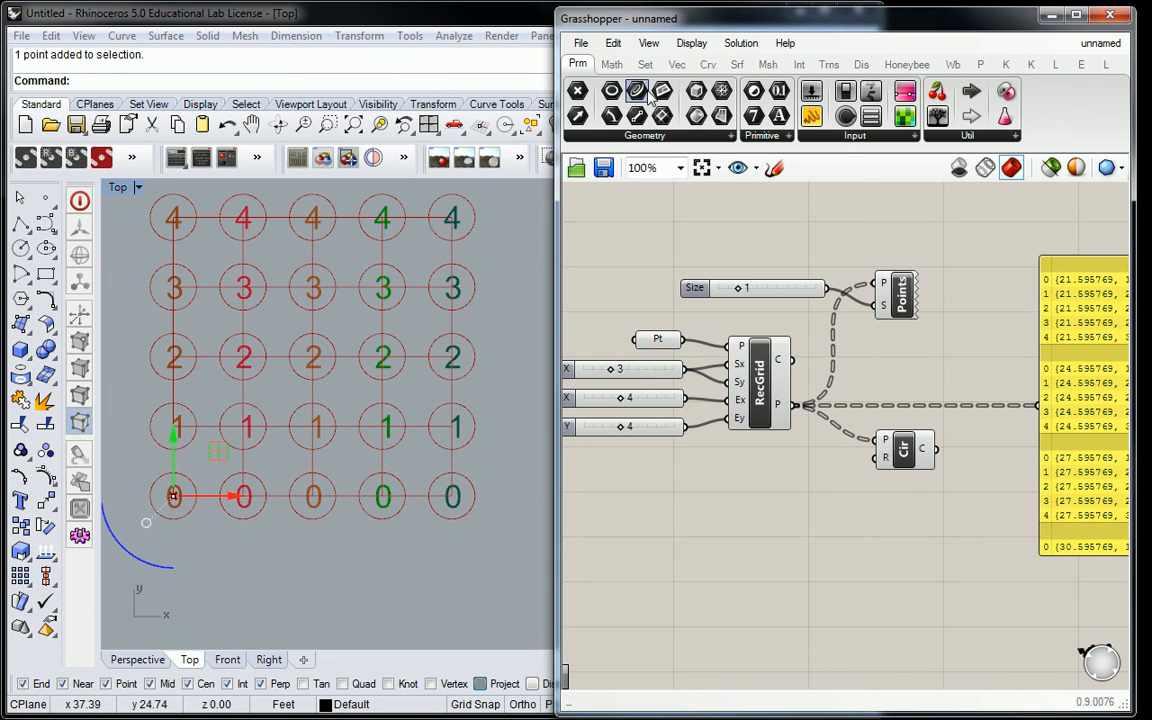
pyautogui.click(636, 90)
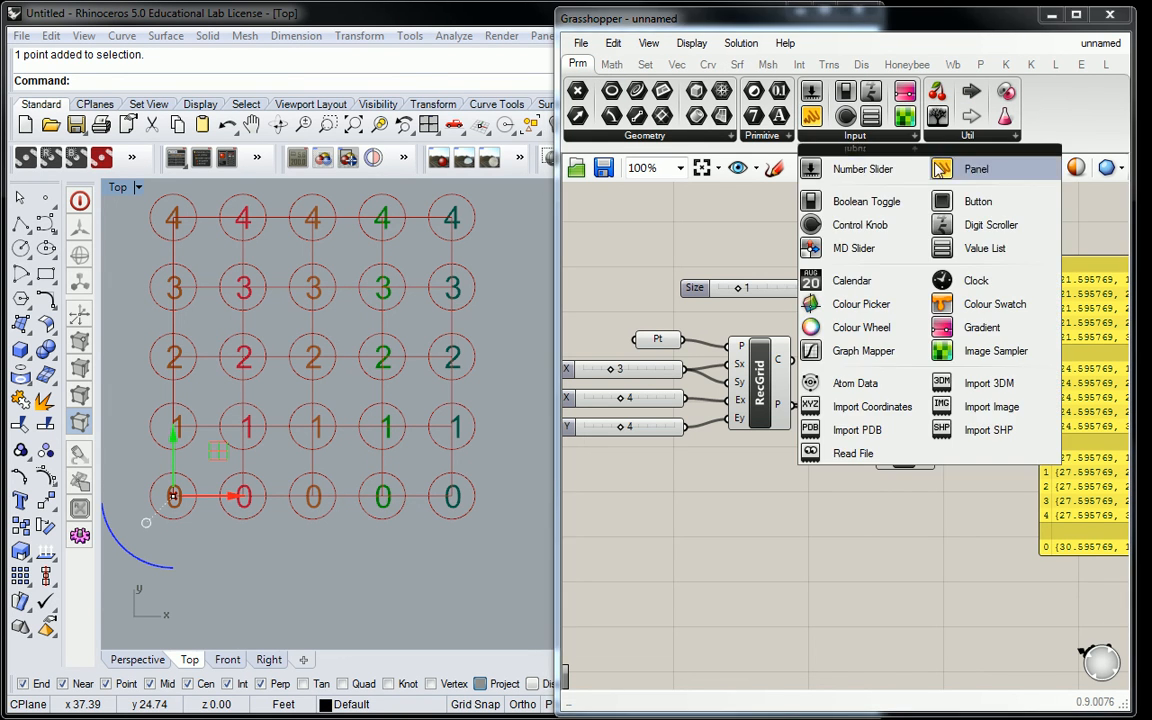
pyautogui.click(976, 168)
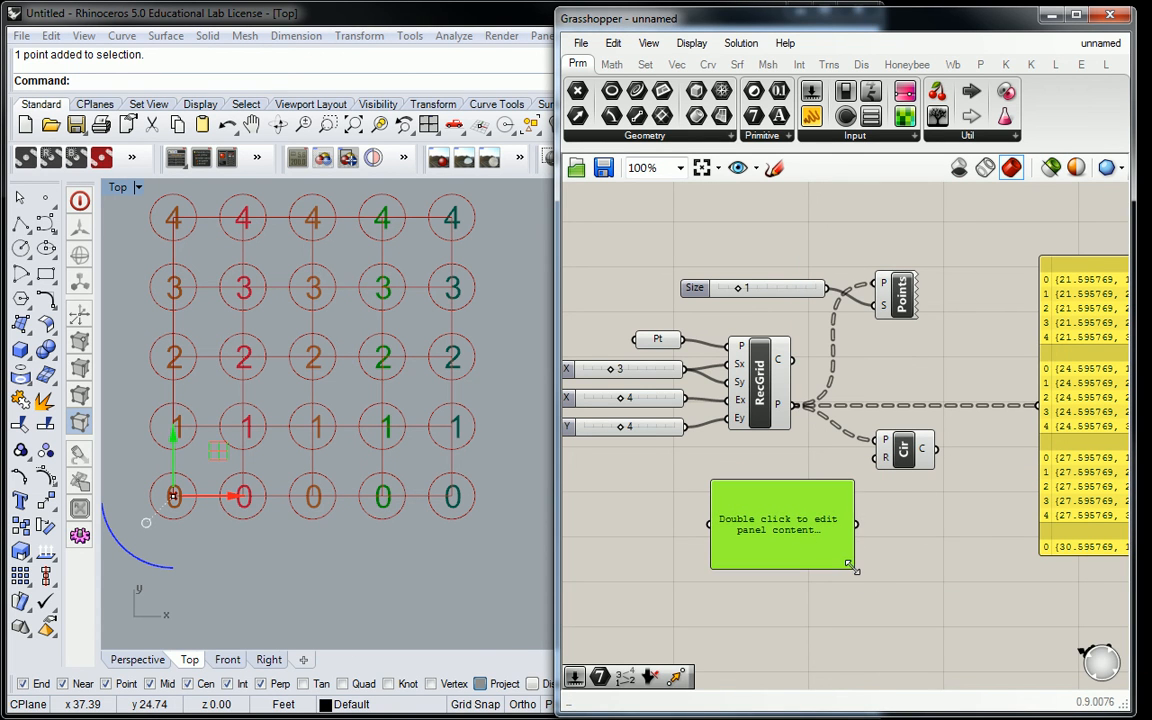
pyautogui.moveTo(852, 568); pyautogui.dragTo(840, 548)
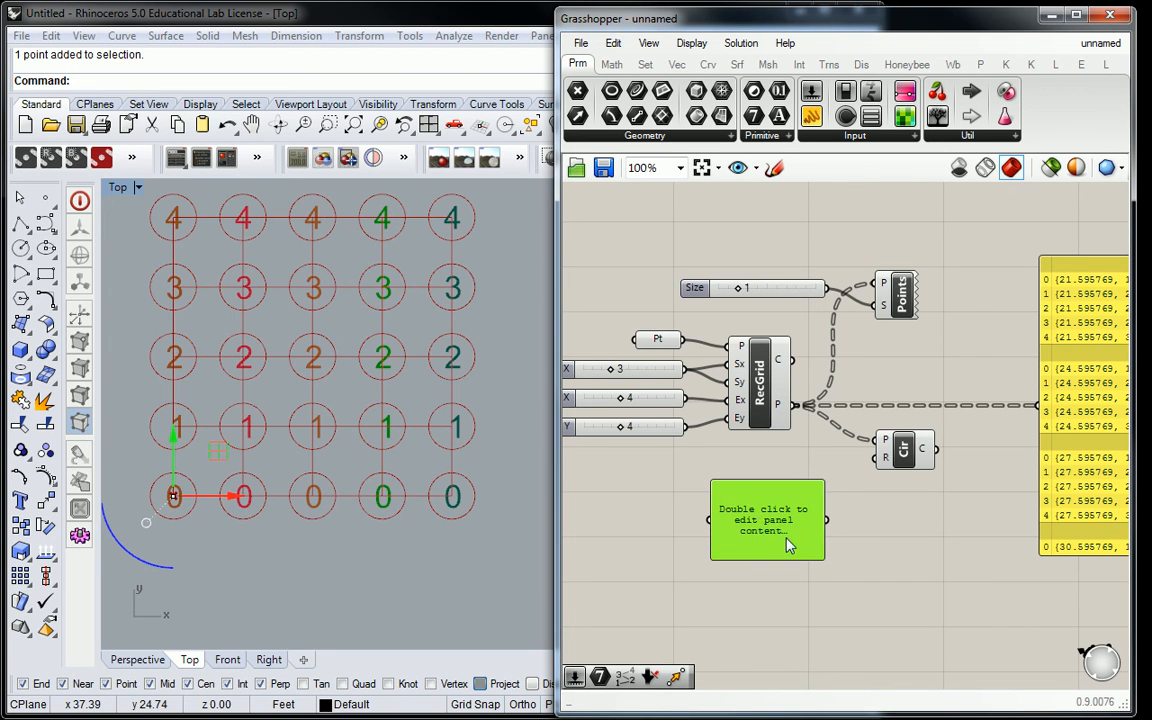
pyautogui.moveTo(764, 520)
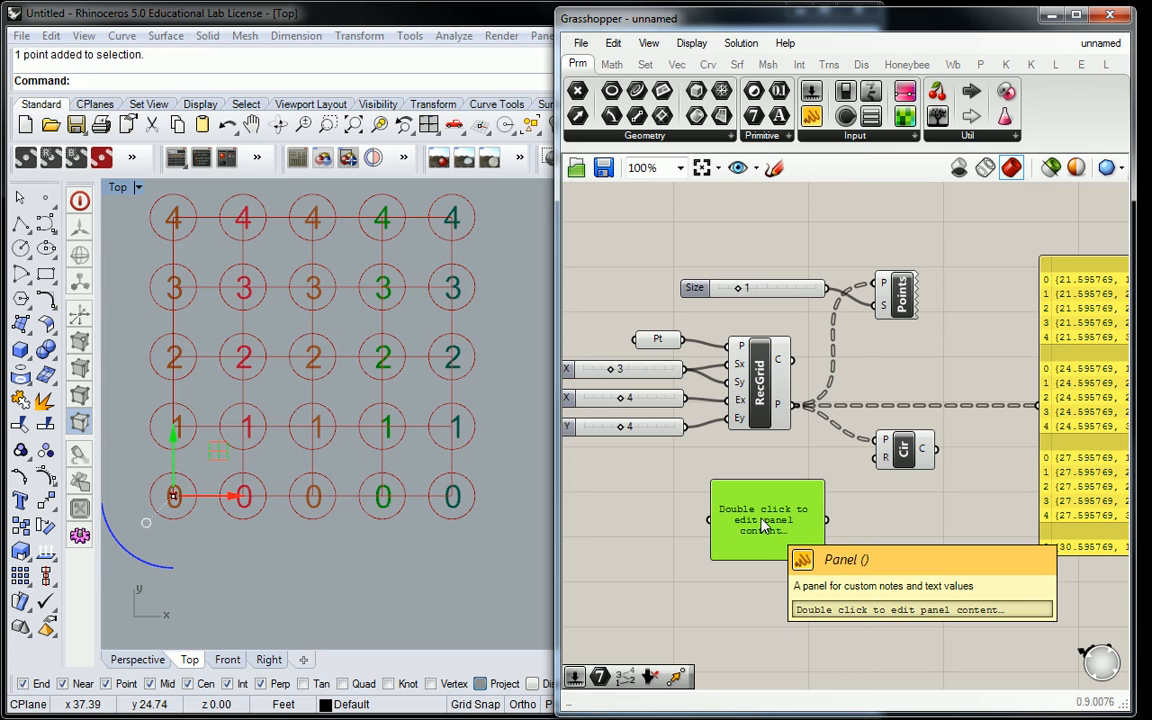
# Set the new panel's content to 1.5
pyautogui.doubleClick(766, 518)
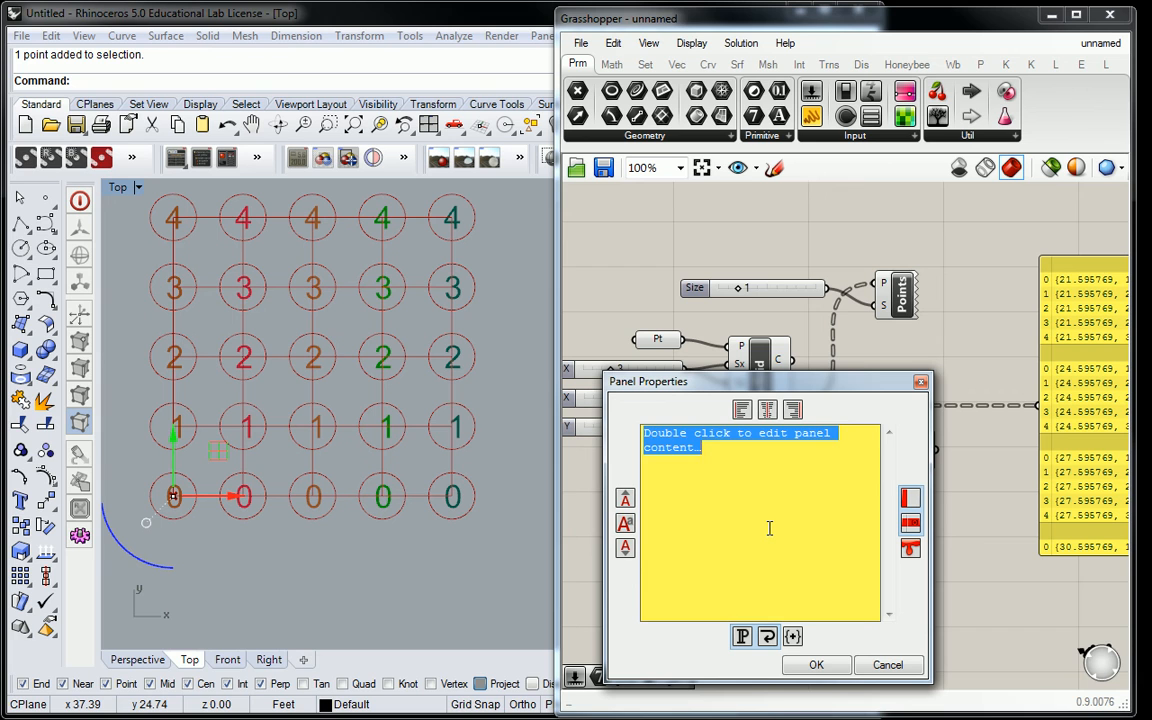
pyautogui.write('1.5')
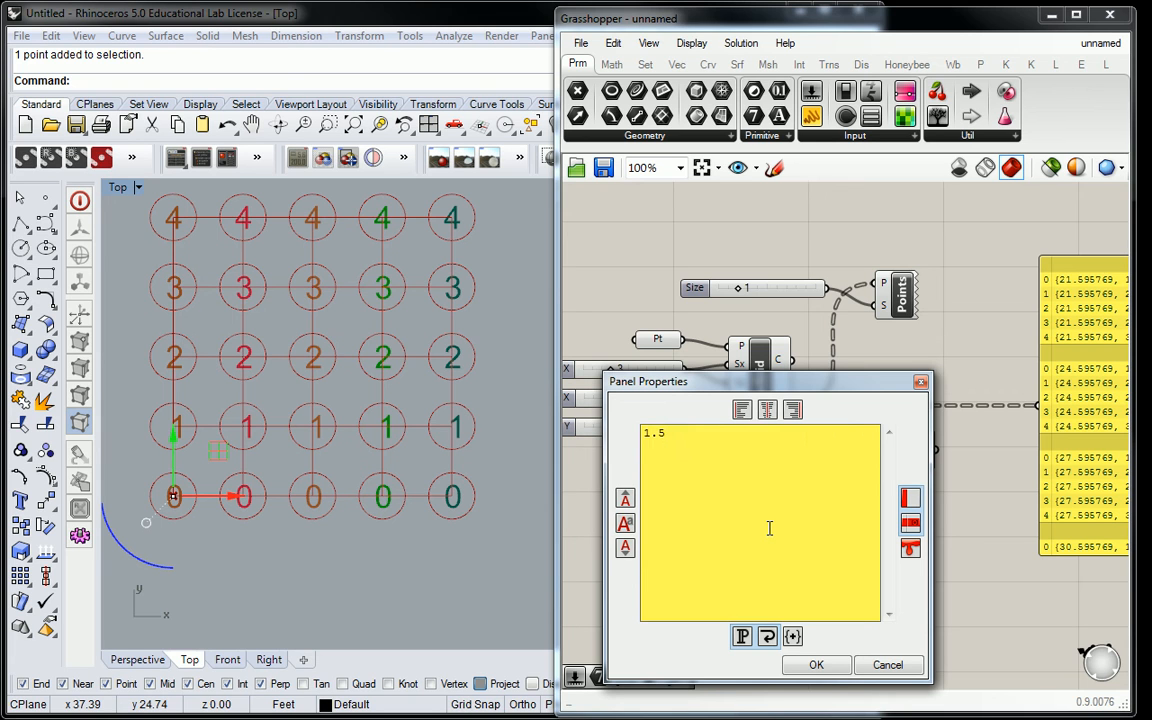
pyautogui.click(816, 664)
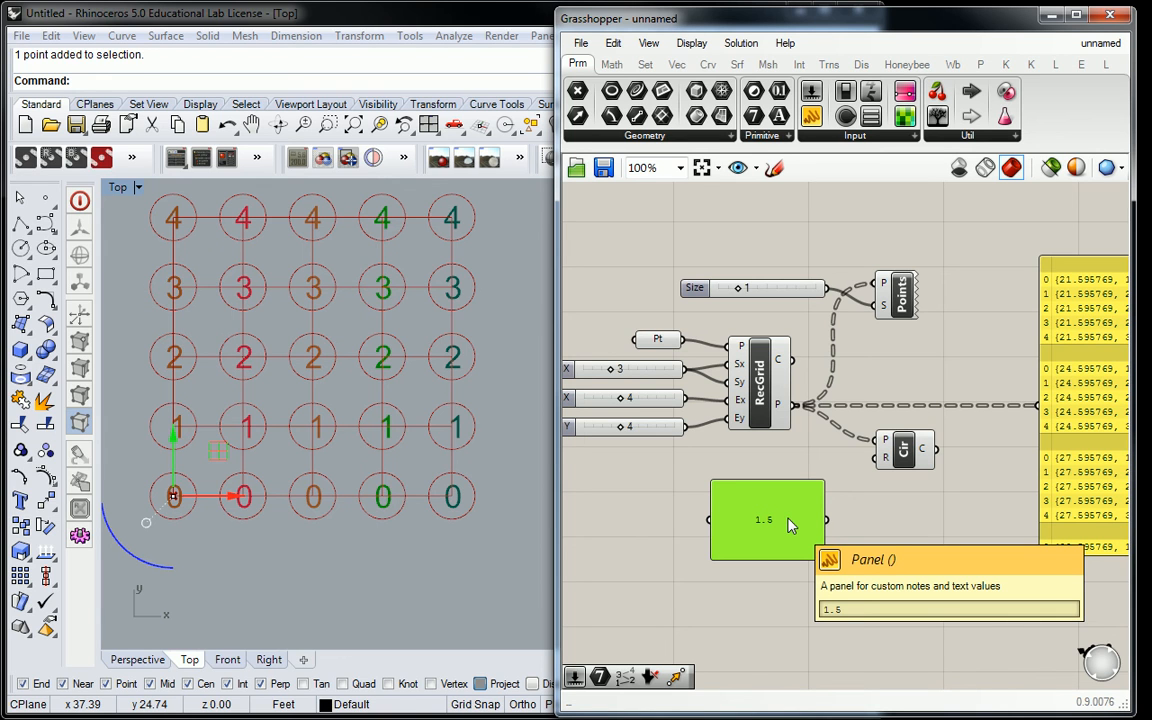
pyautogui.moveTo(836, 530)
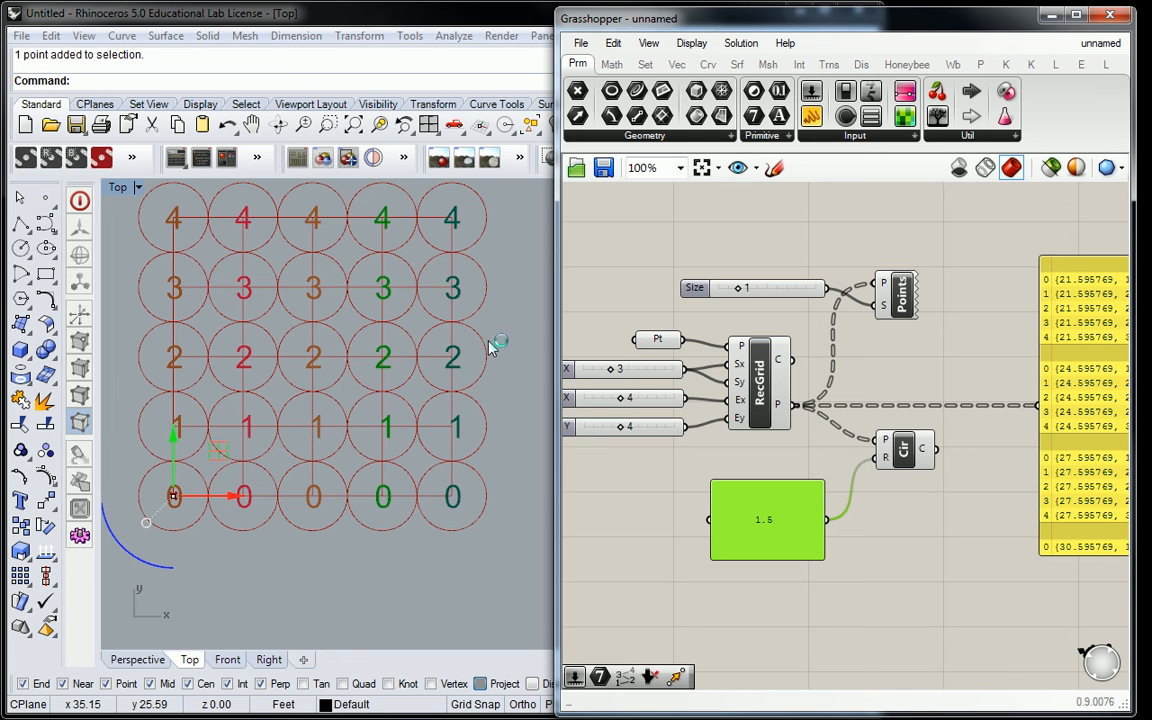
pyautogui.moveTo(490, 348)
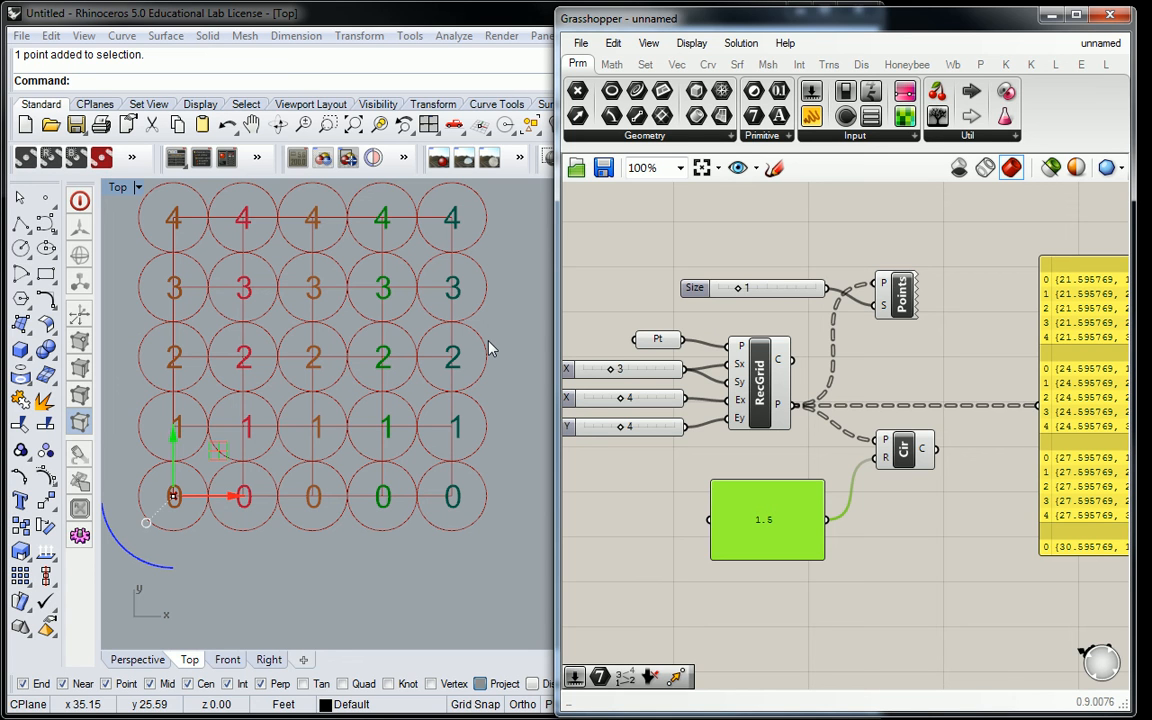
pyautogui.moveTo(736, 518)
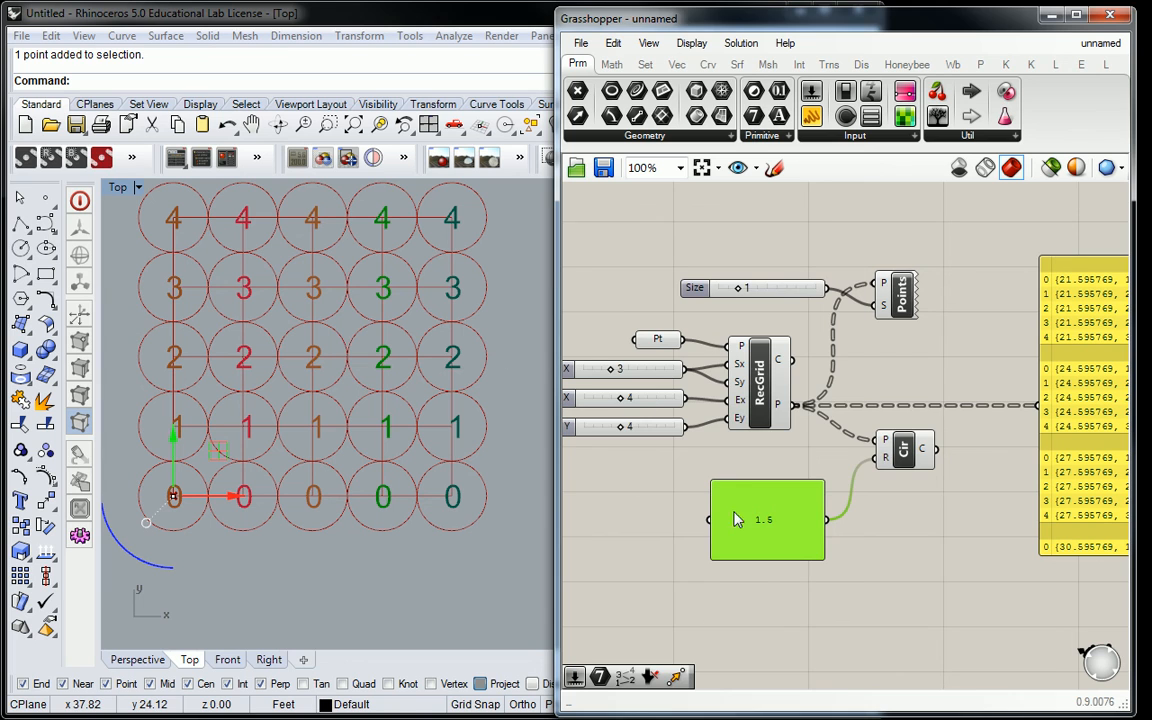
# Add .75 as a second line under 1.5 in the radius panel
pyautogui.doubleClick(768, 520)
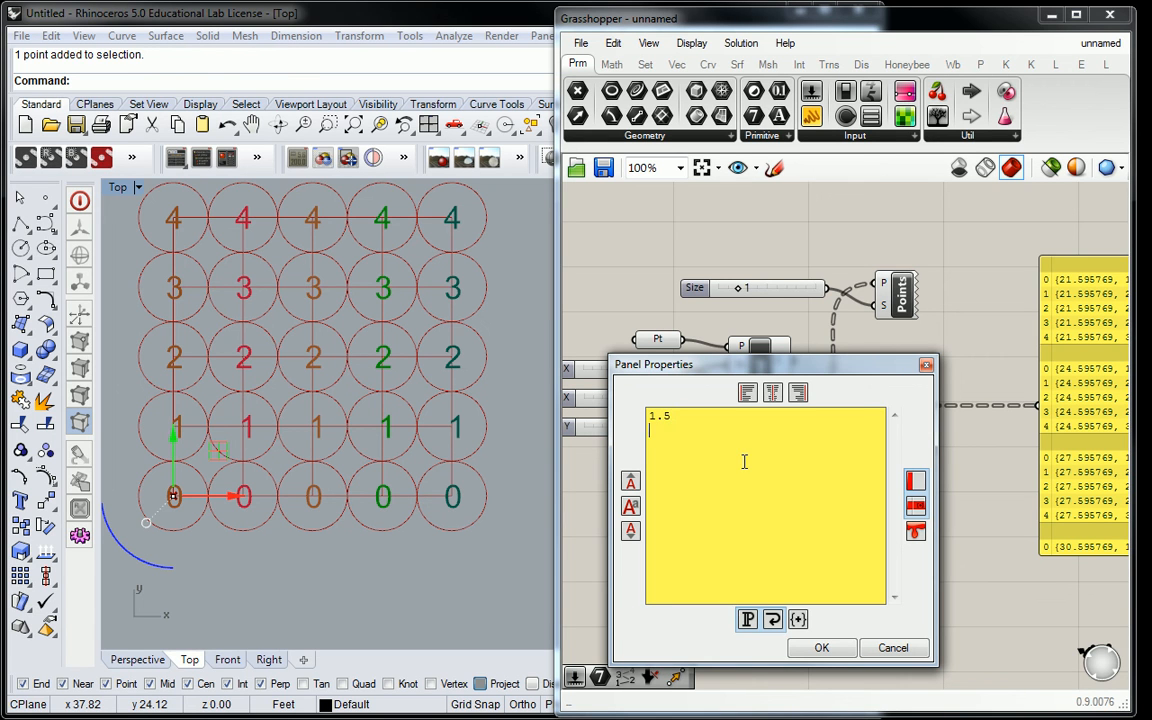
pyautogui.write('.75')
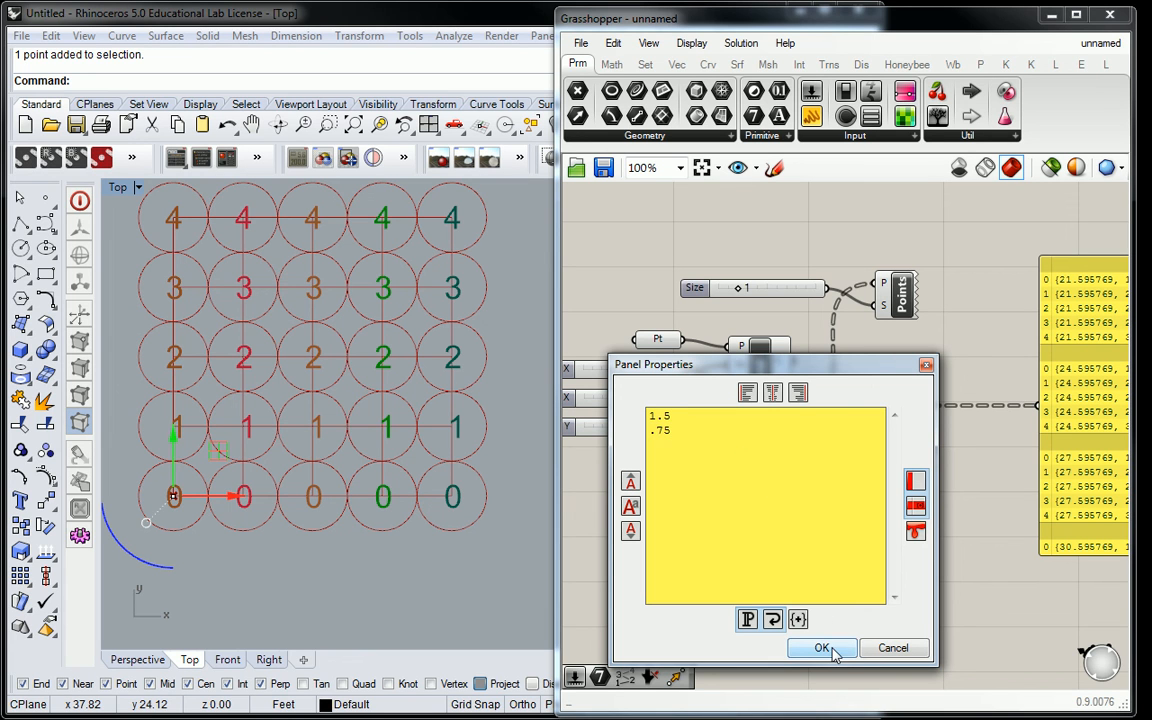
pyautogui.click(822, 648)
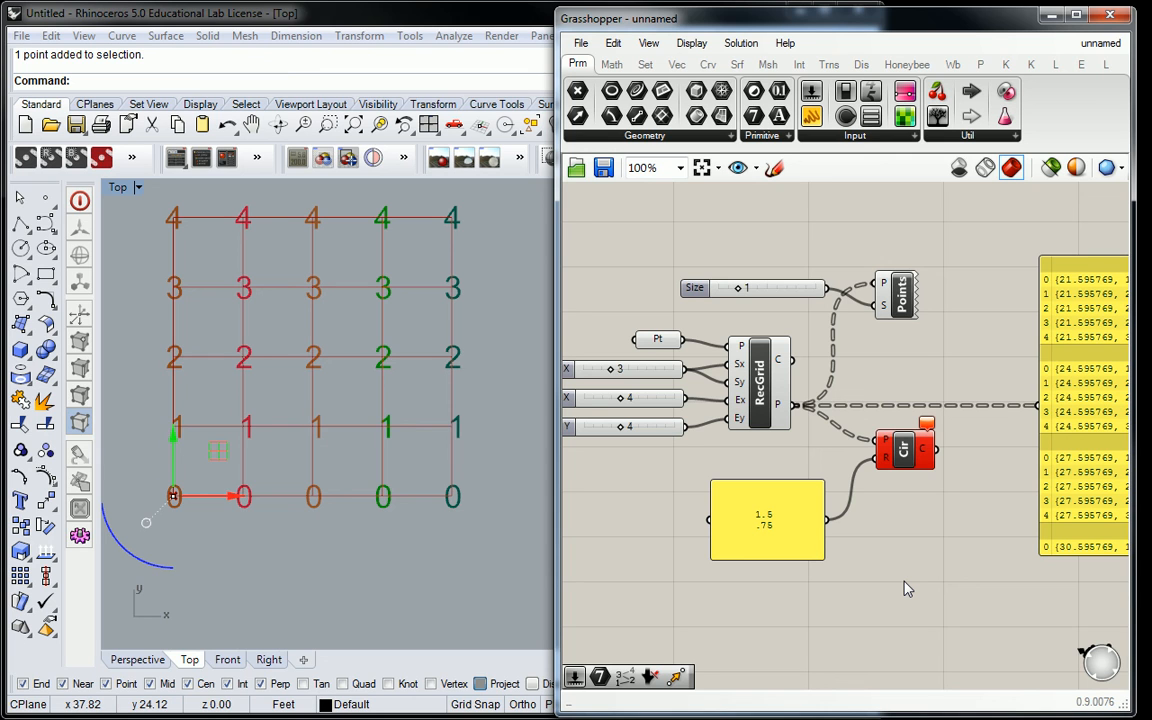
pyautogui.moveTo(780, 524)
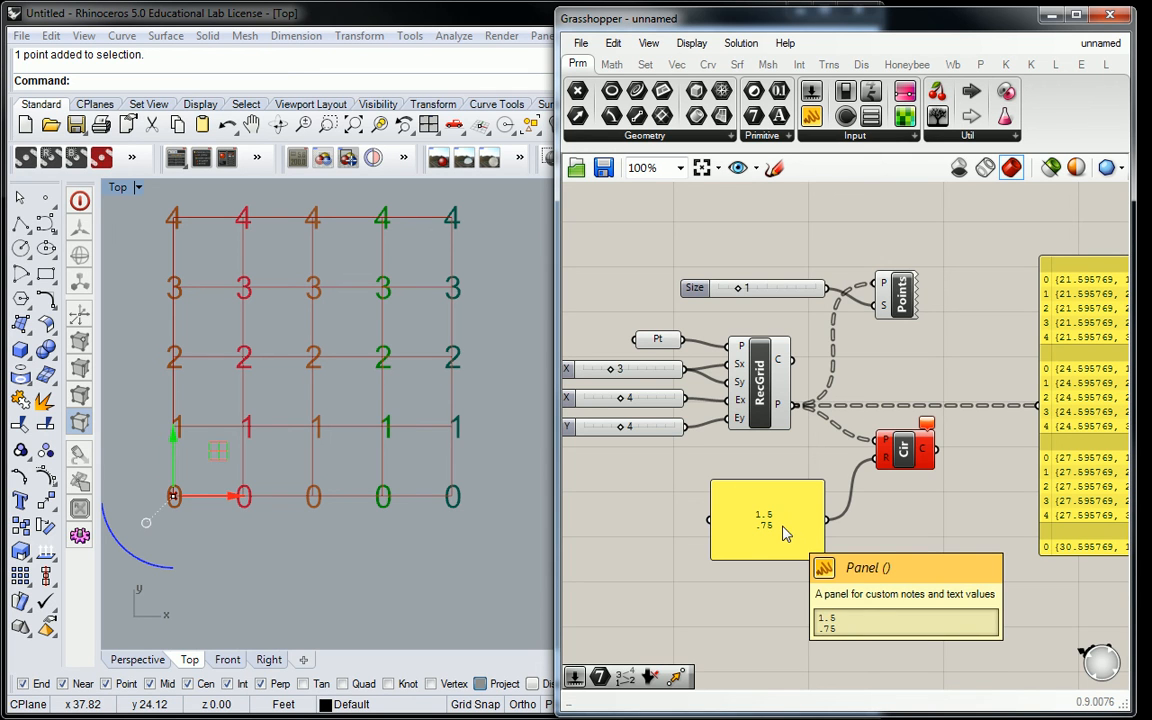
# Bring up the radius panel's options to untick Multiline Data
pyautogui.rightClick(768, 520)
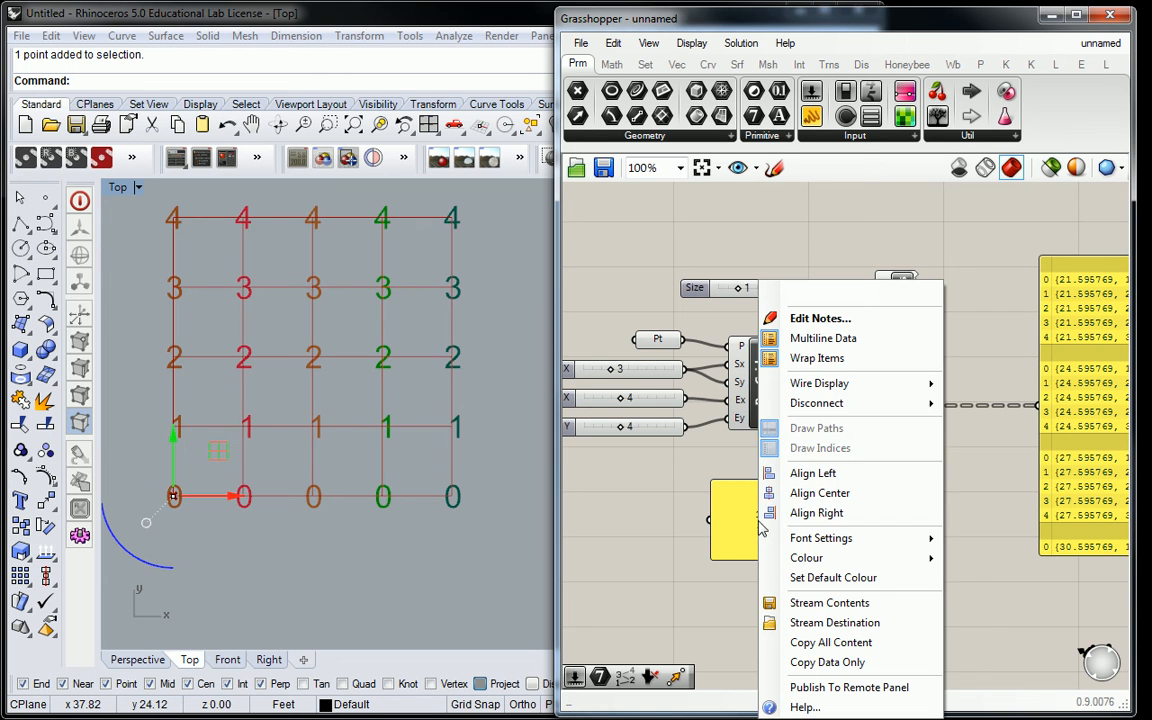
pyautogui.moveTo(822, 338)
pyautogui.write('.75')
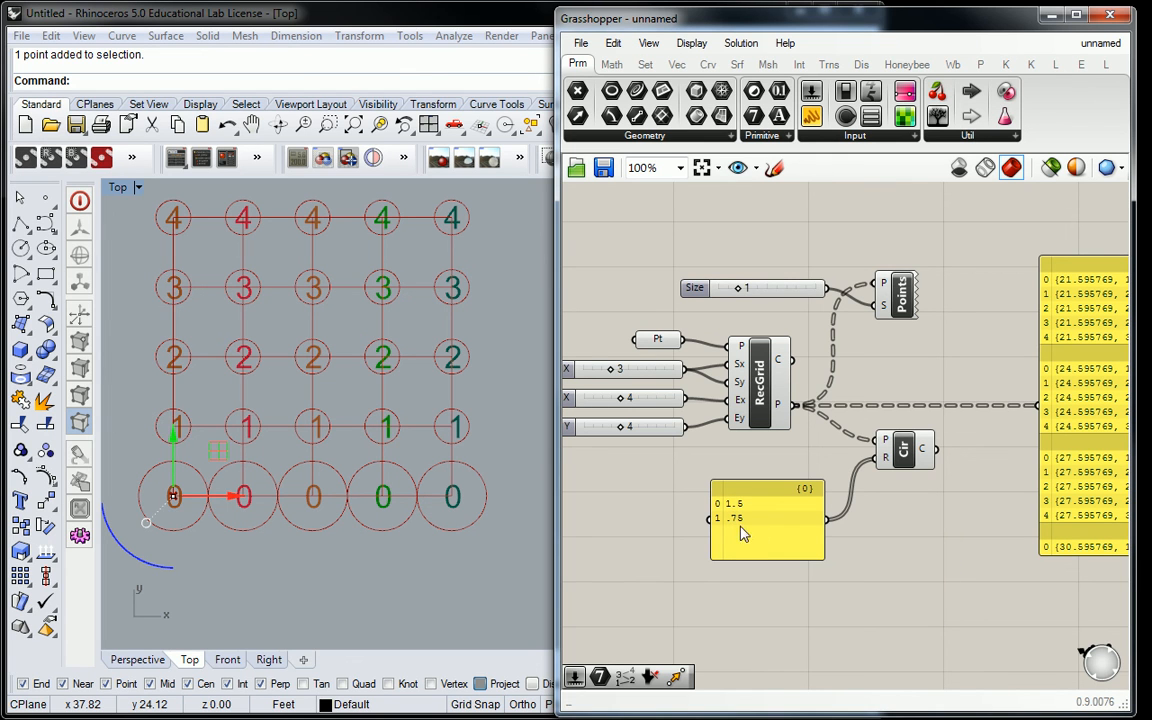
pyautogui.moveTo(930, 548)
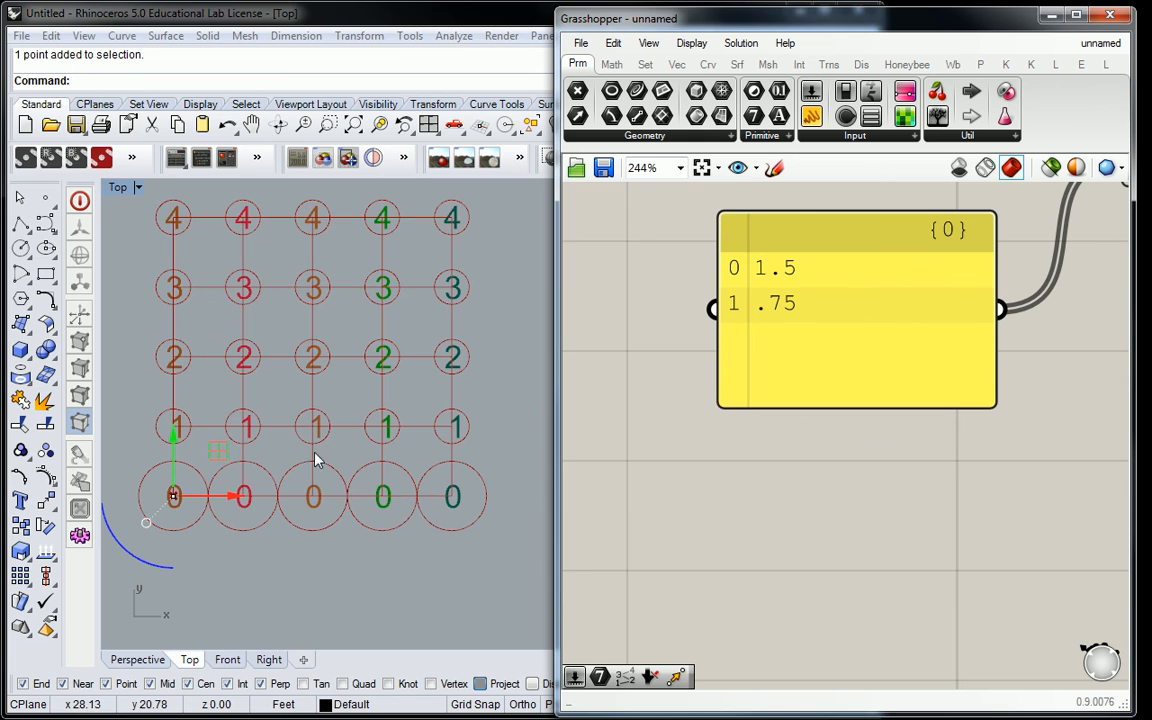
pyautogui.moveTo(504, 548)
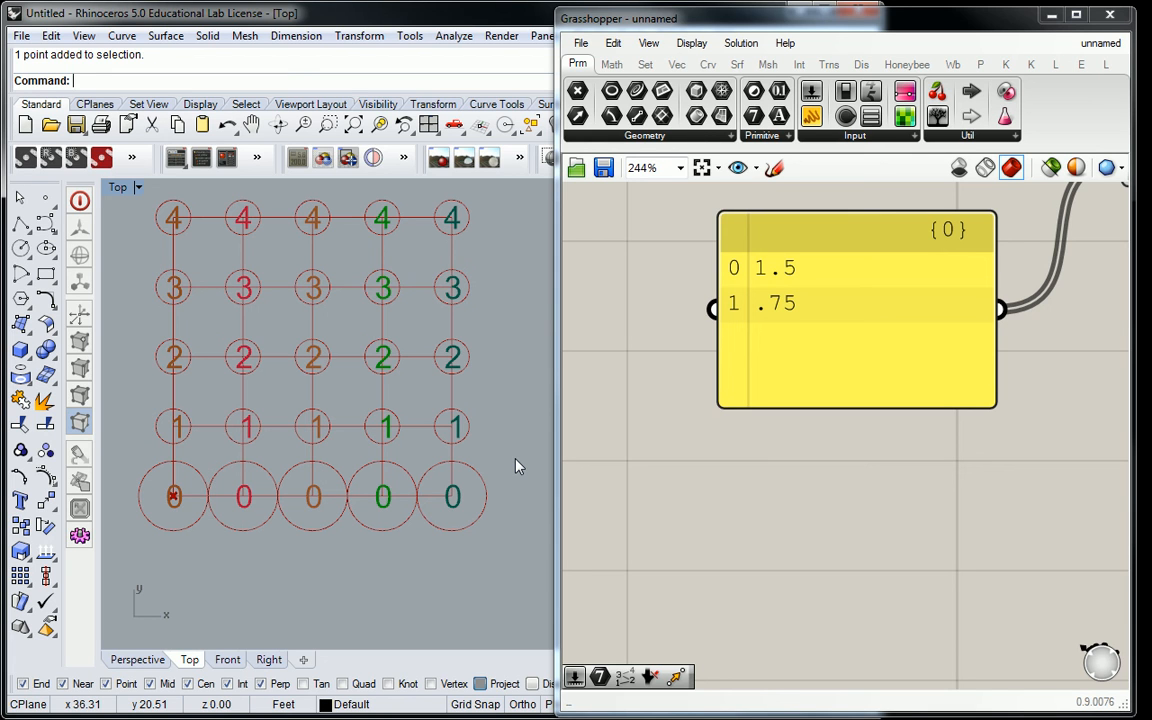
pyautogui.moveTo(744, 402)
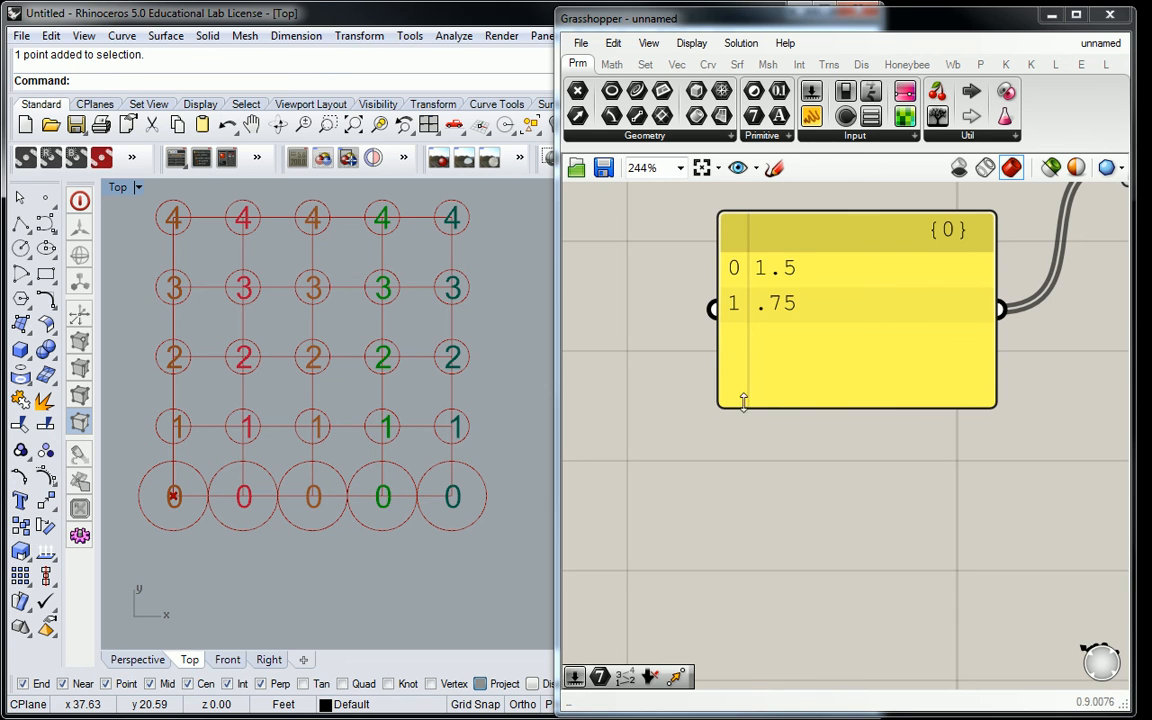